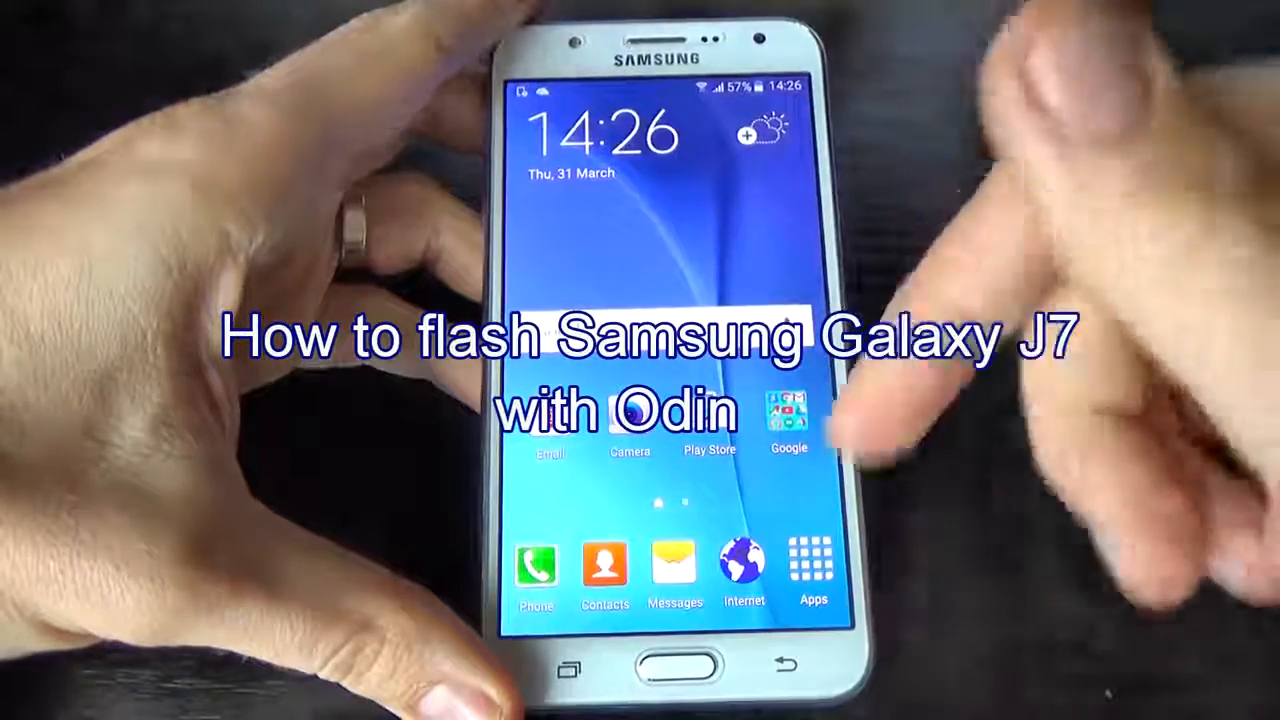
- Open the Galaxy J7 app drawer, then bring up Google's search page in the browser
{"action": "left_click", "coordinate": [813, 555]}
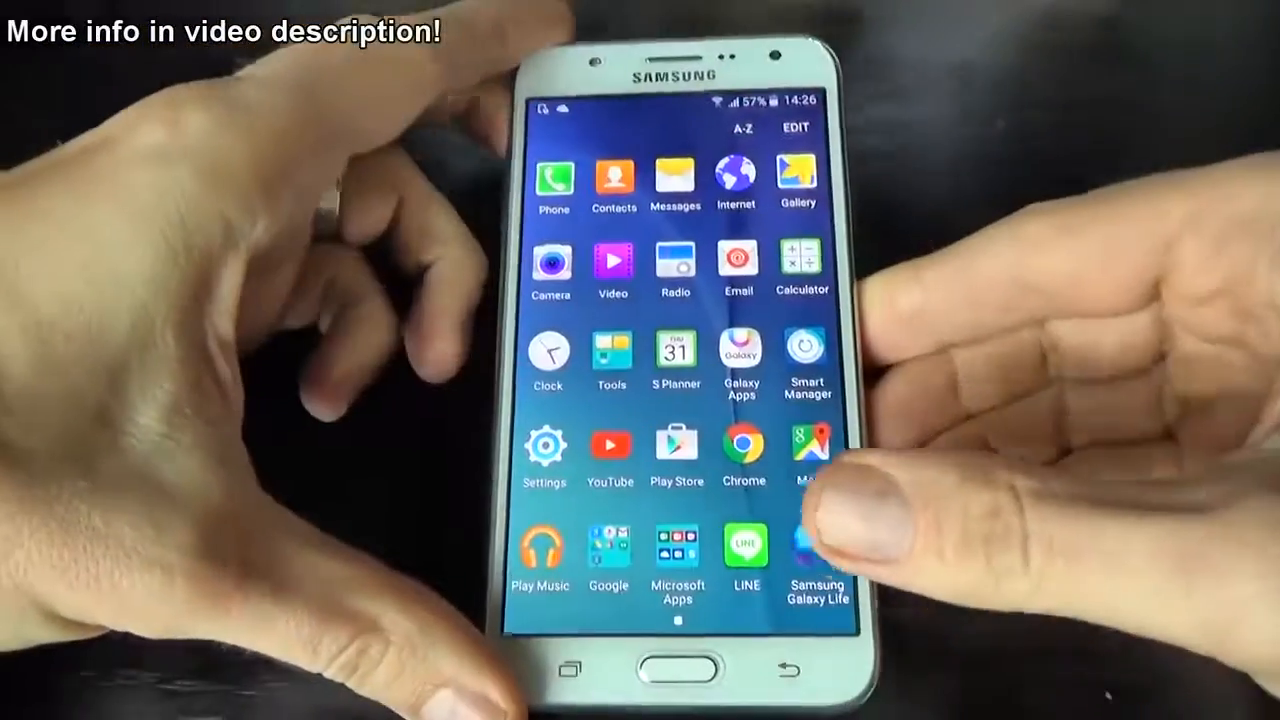
{"action": "left_click", "coordinate": [676, 675]}
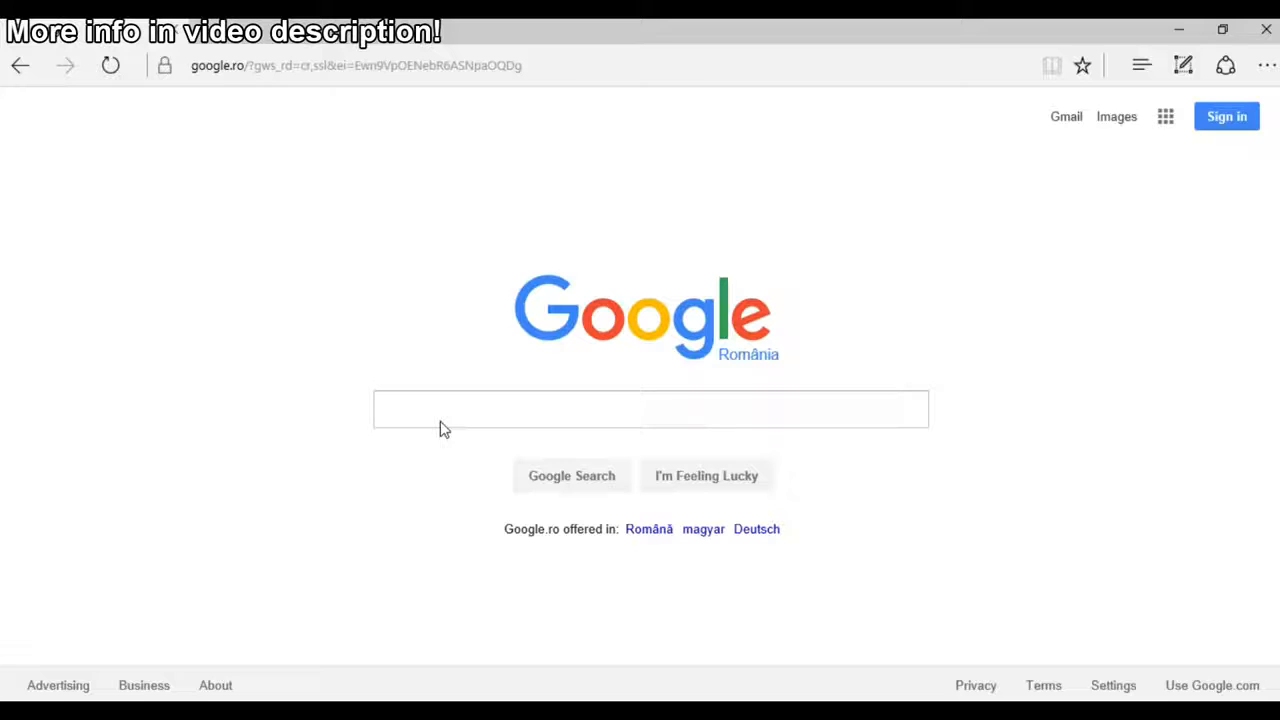
- Search Google for 'samfirmware' and open the 'Firmwares - SamMobile' result
{"action": "left_click", "coordinate": [650, 409]}
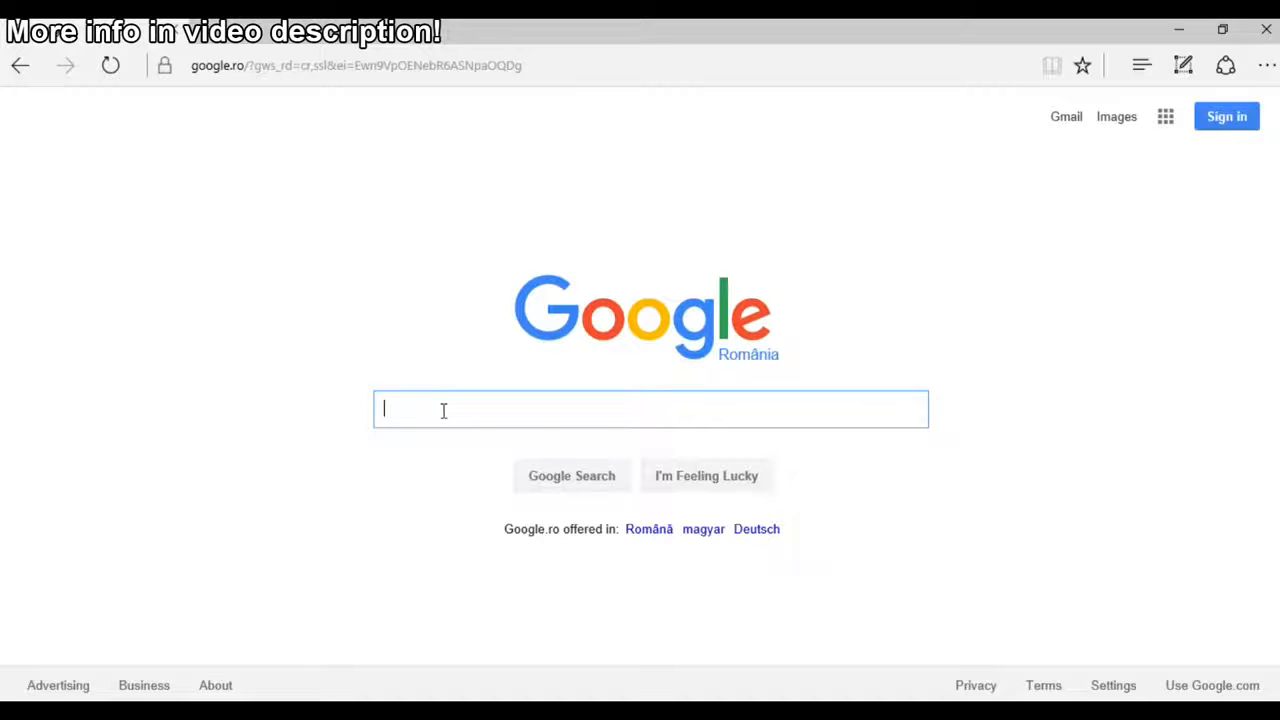
{"action": "type", "text": "SAMFI"}
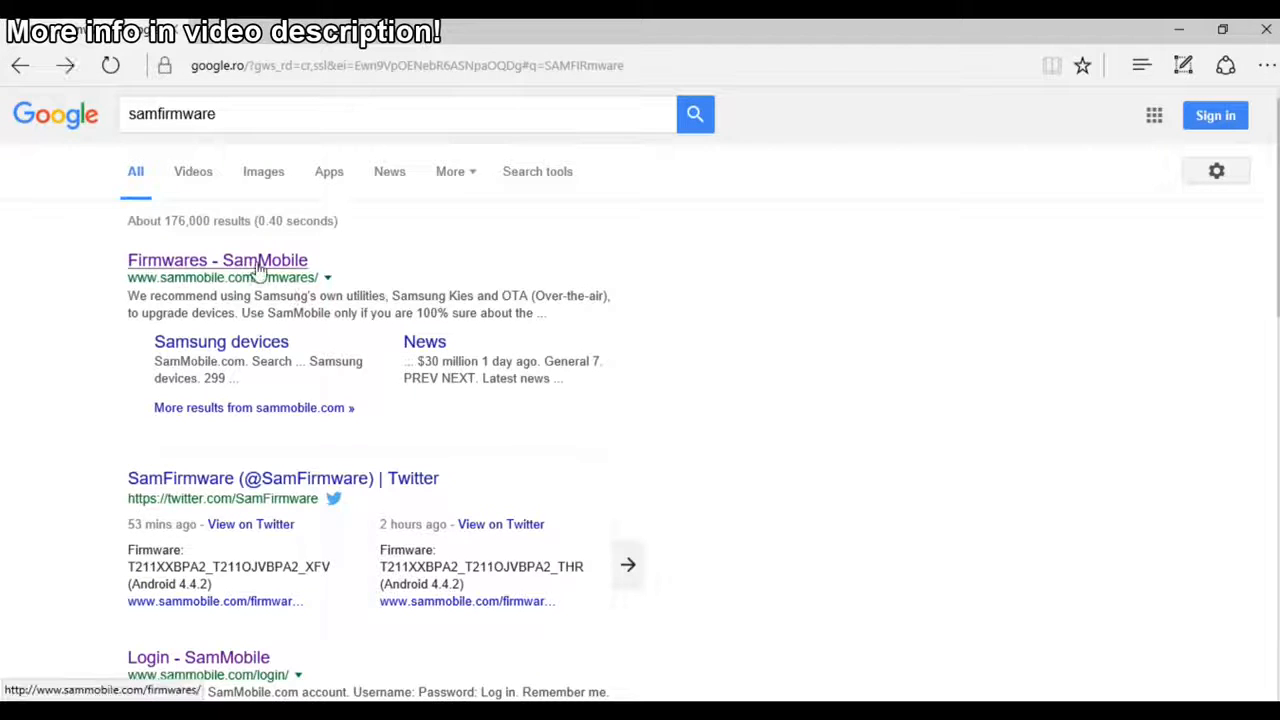
{"action": "left_click", "coordinate": [217, 260]}
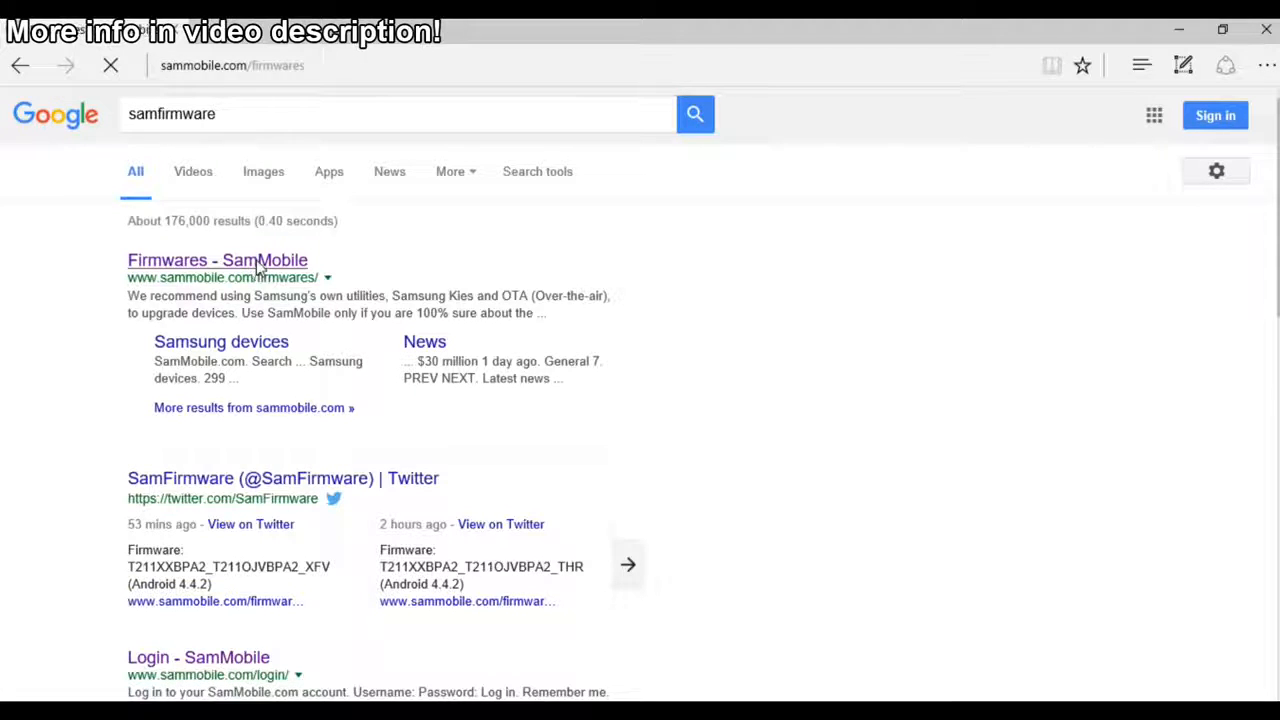
- Enter J70, pick SM-J700F (Galaxy J7) from suggestions, and search its firmware
{"action": "left_click", "coordinate": [217, 260]}
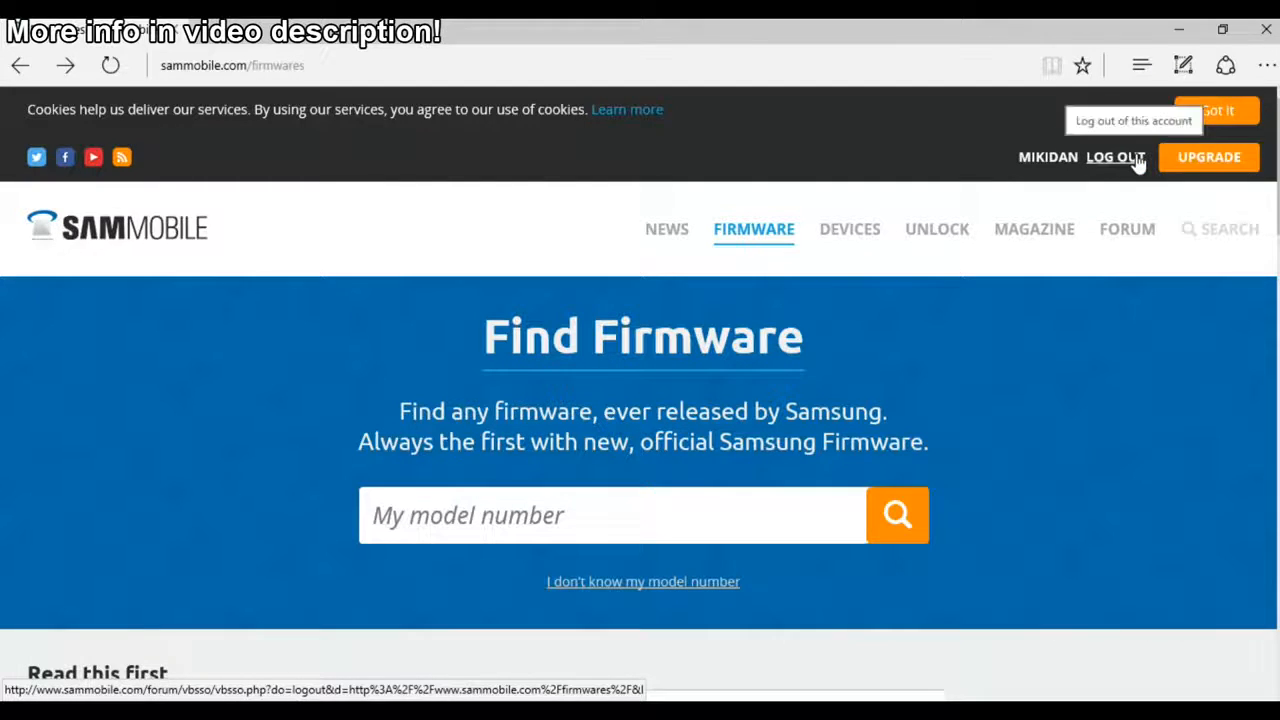
{"action": "mouse_move", "coordinate": [1122, 185]}
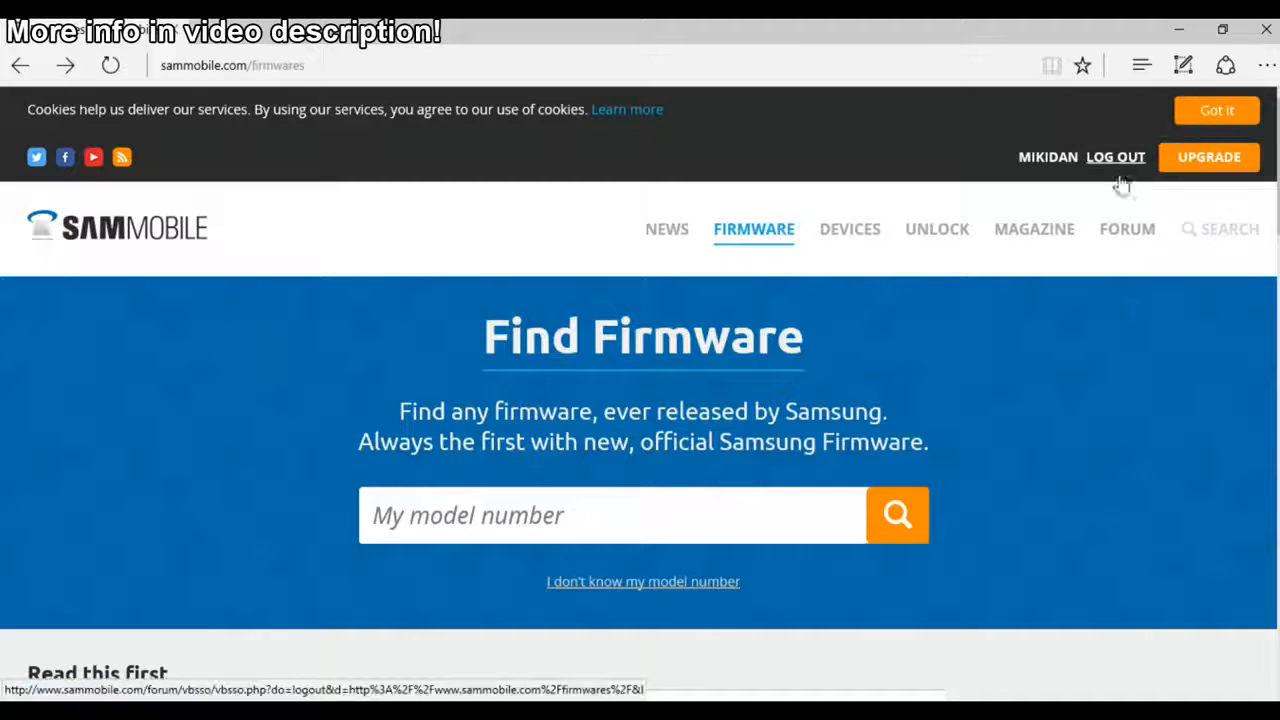
{"action": "left_click", "coordinate": [613, 515]}
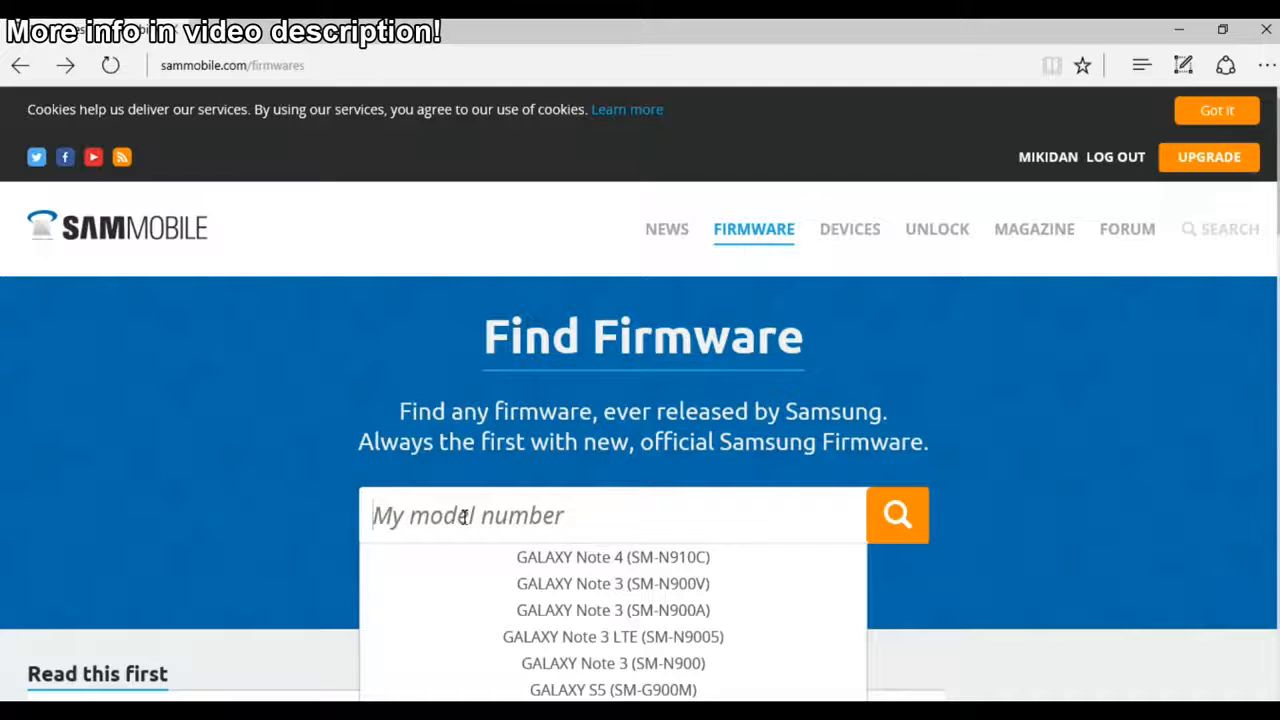
{"action": "type", "text": "J700F"}
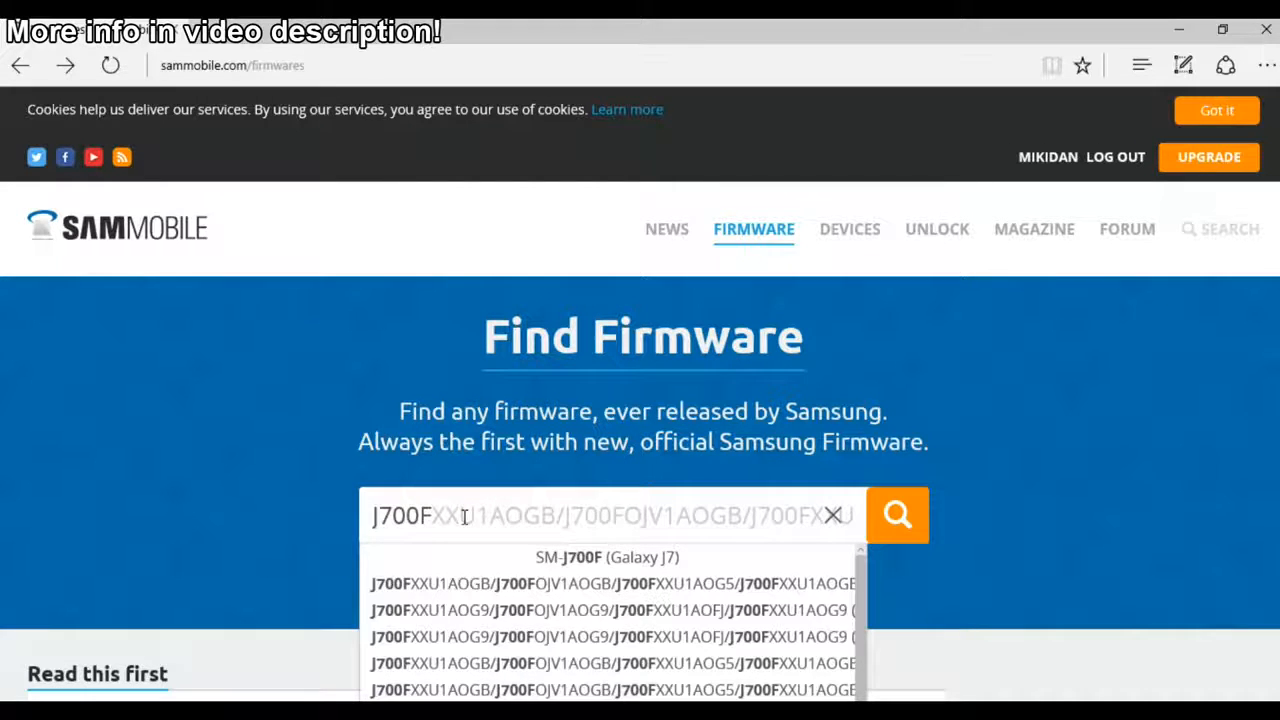
{"action": "left_click", "coordinate": [607, 557]}
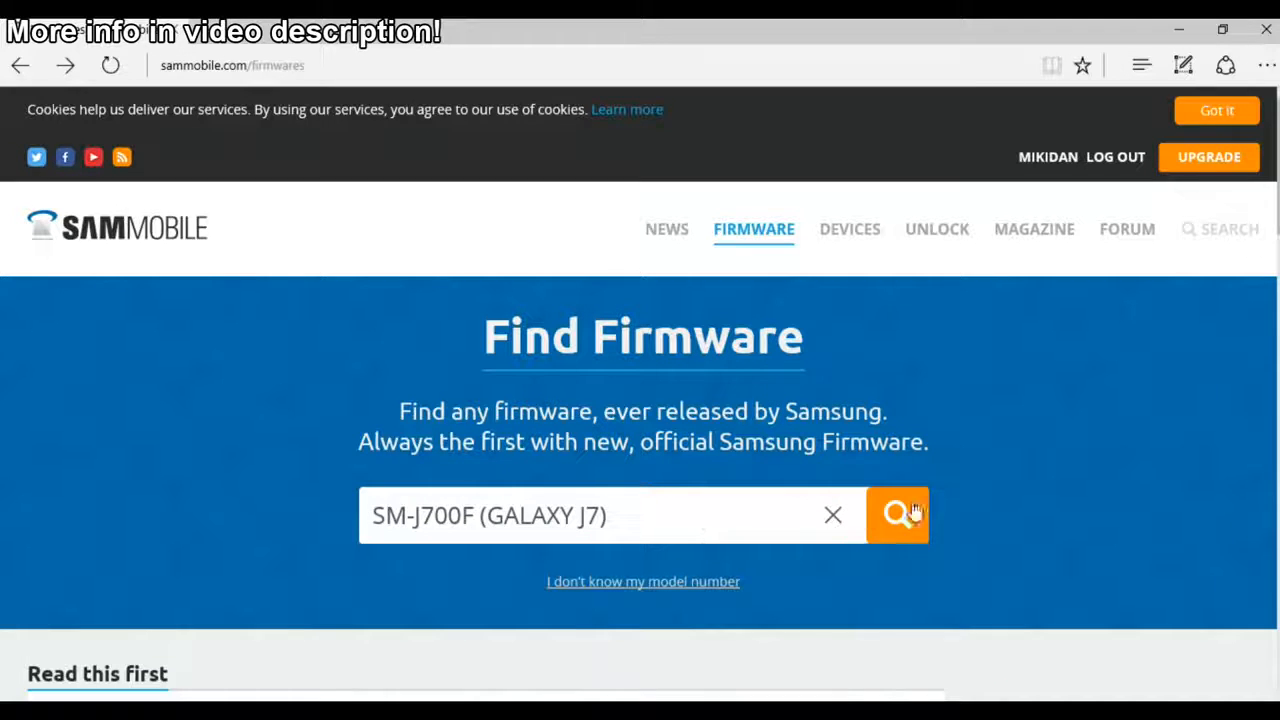
{"action": "left_click", "coordinate": [896, 515]}
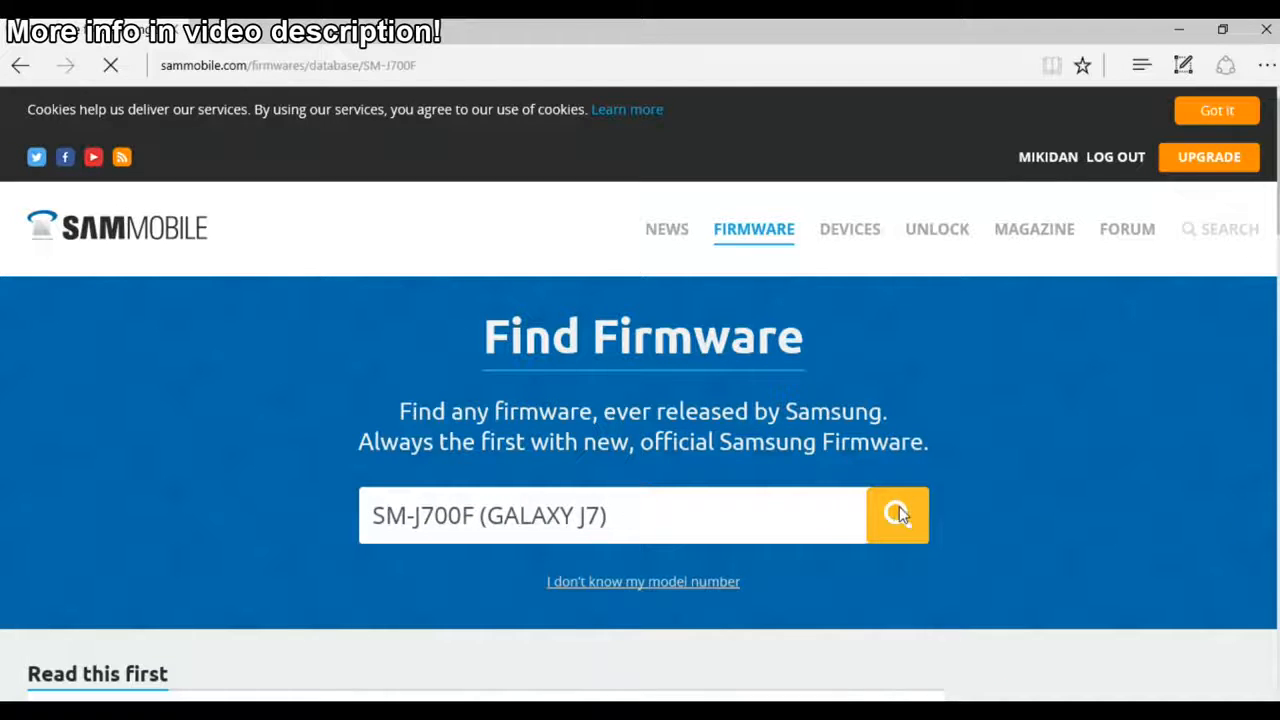
- Filter firmware to Malaysia (XME) and open the 2015-10-06 J700FXXU1AOI4 release
{"action": "left_click", "coordinate": [896, 515]}
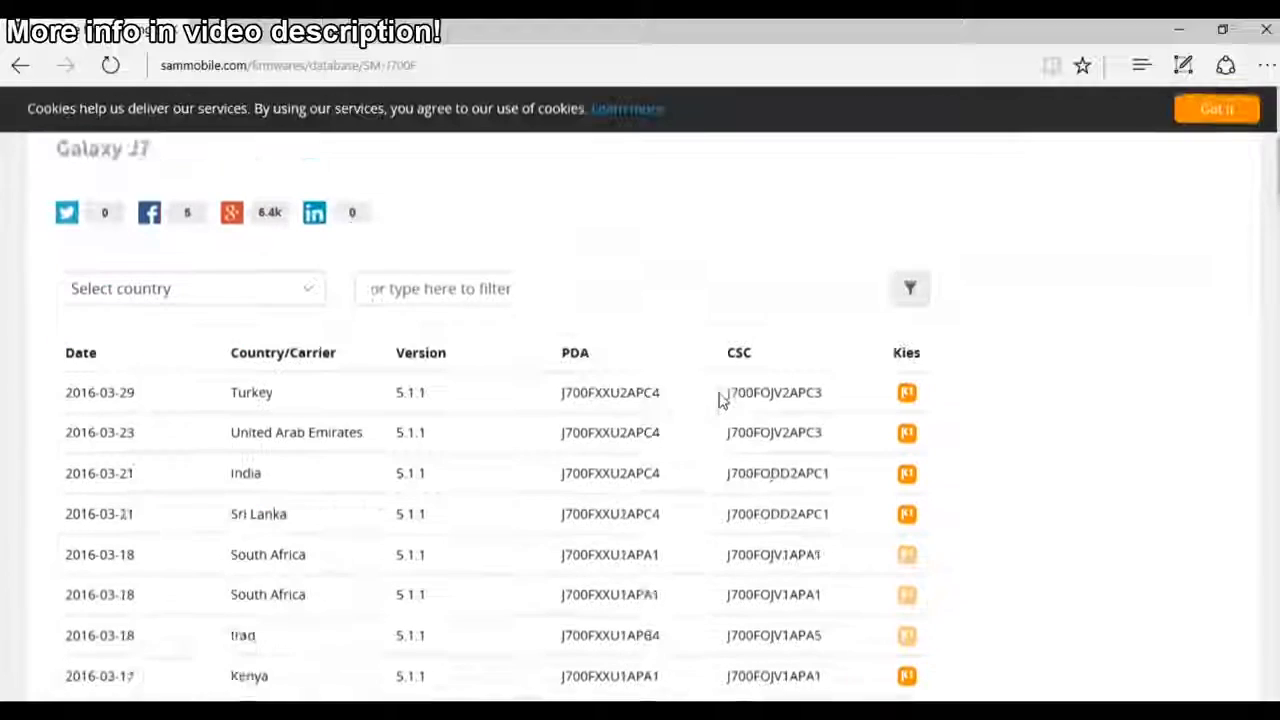
{"action": "left_click", "coordinate": [192, 288]}
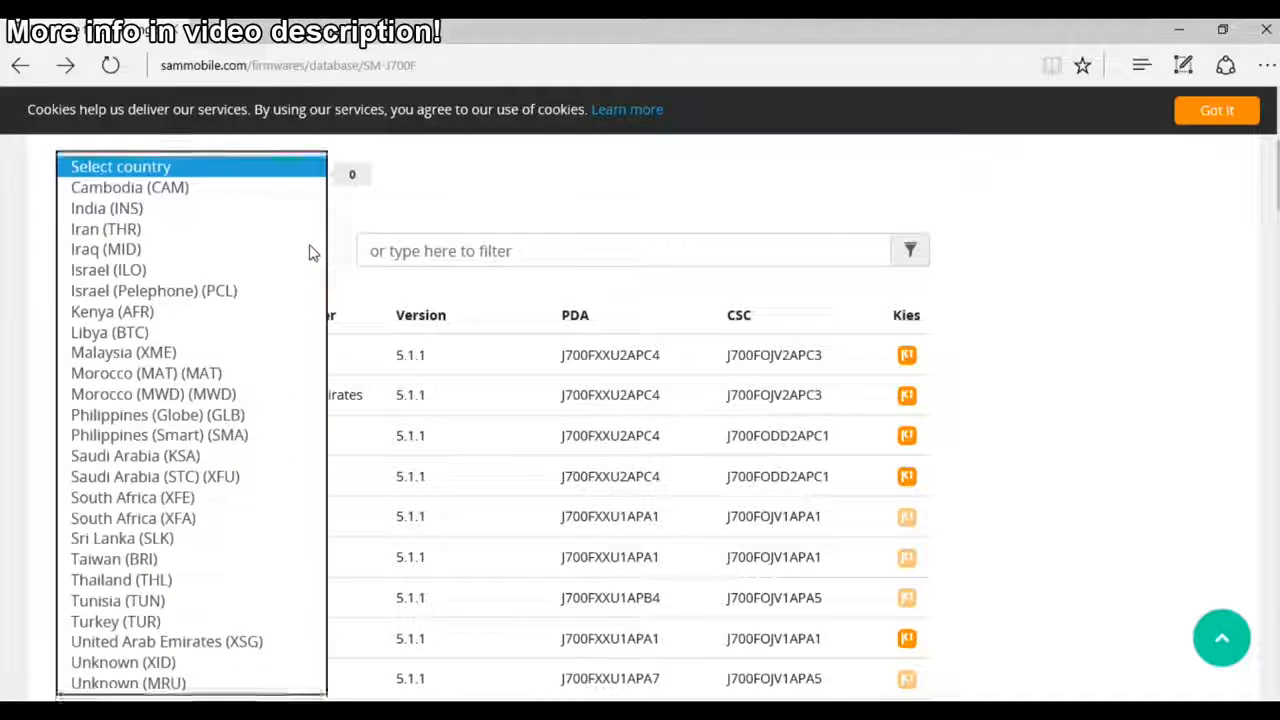
{"action": "mouse_move", "coordinate": [285, 302]}
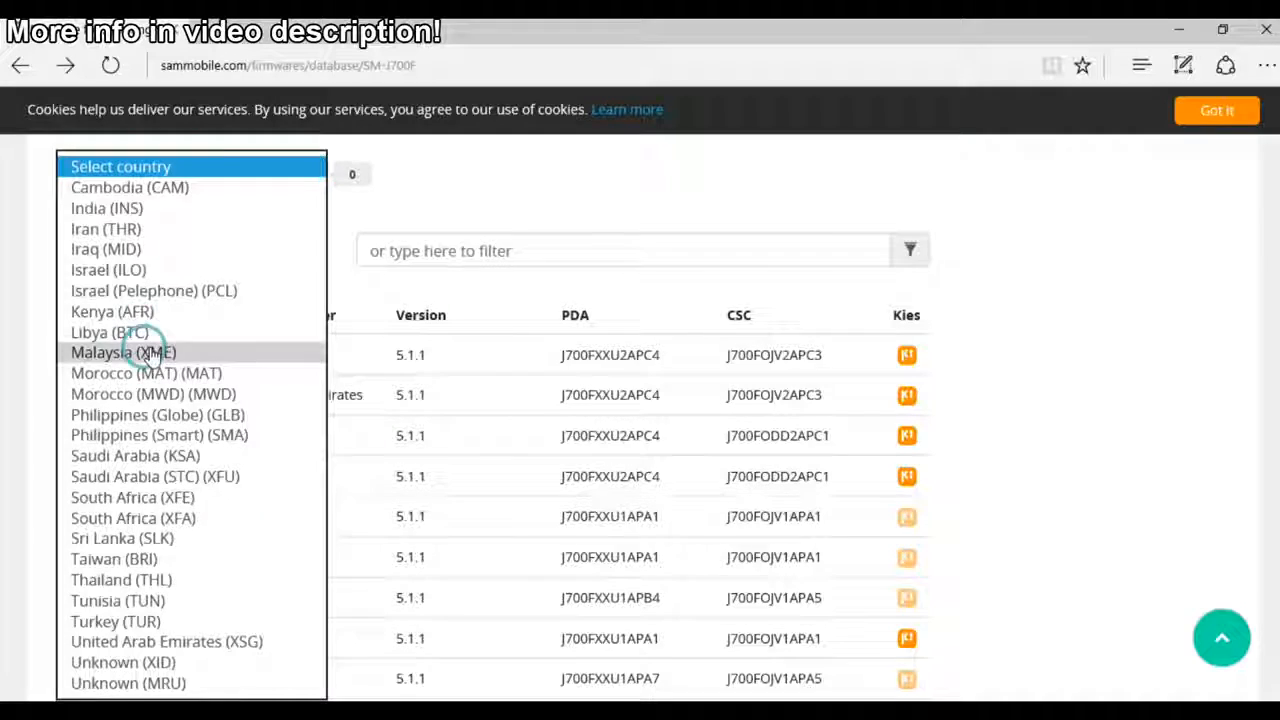
{"action": "left_click", "coordinate": [123, 352]}
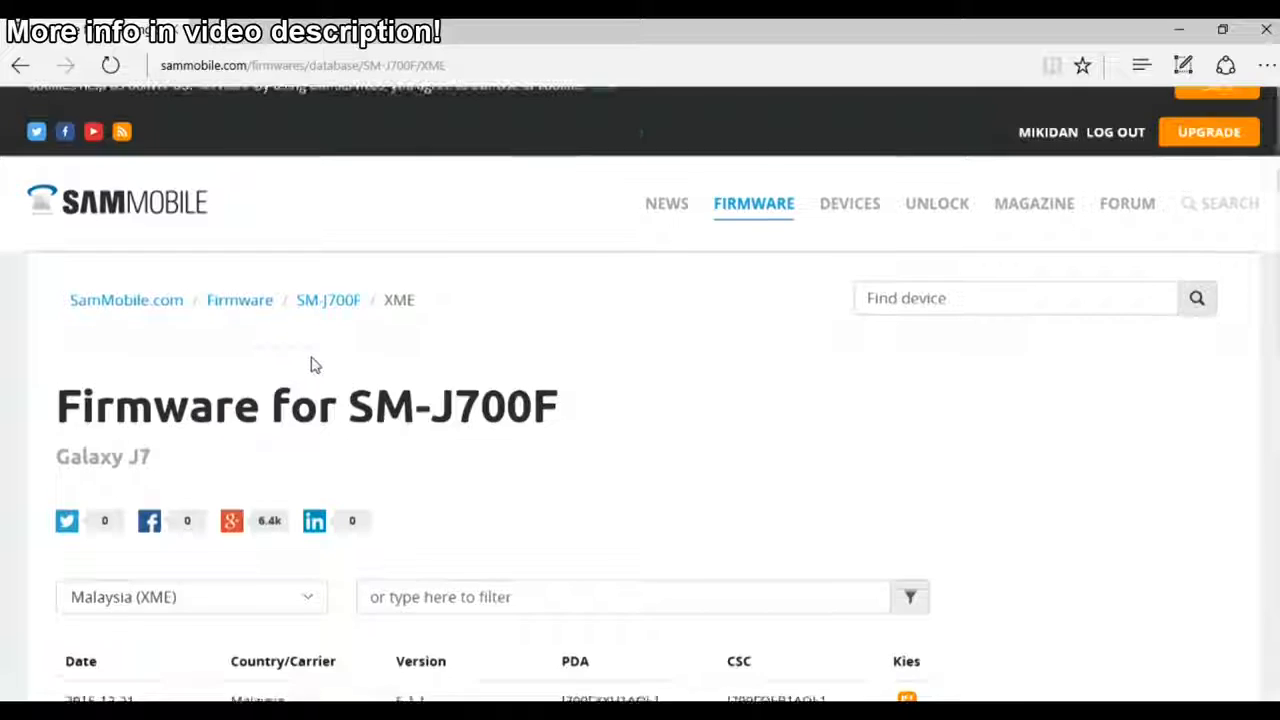
{"action": "scroll", "scroll_direction": "down", "scroll_amount": 3}
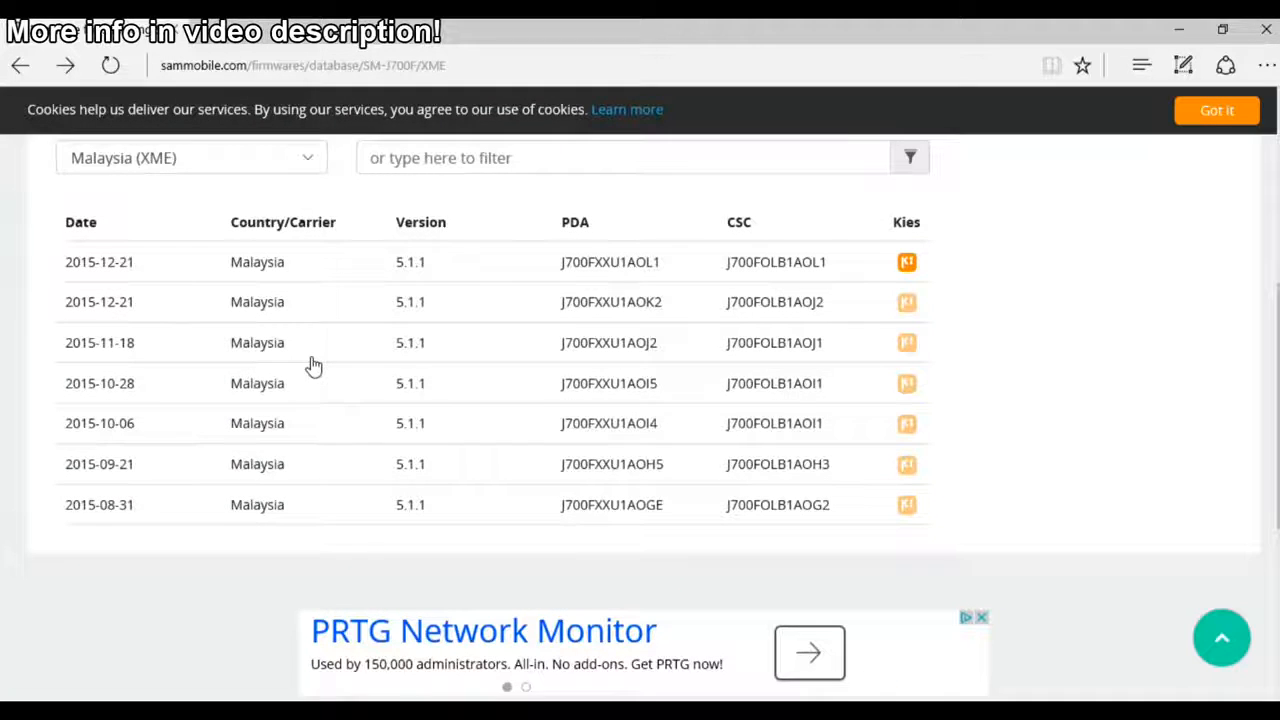
{"action": "mouse_move", "coordinate": [155, 350]}
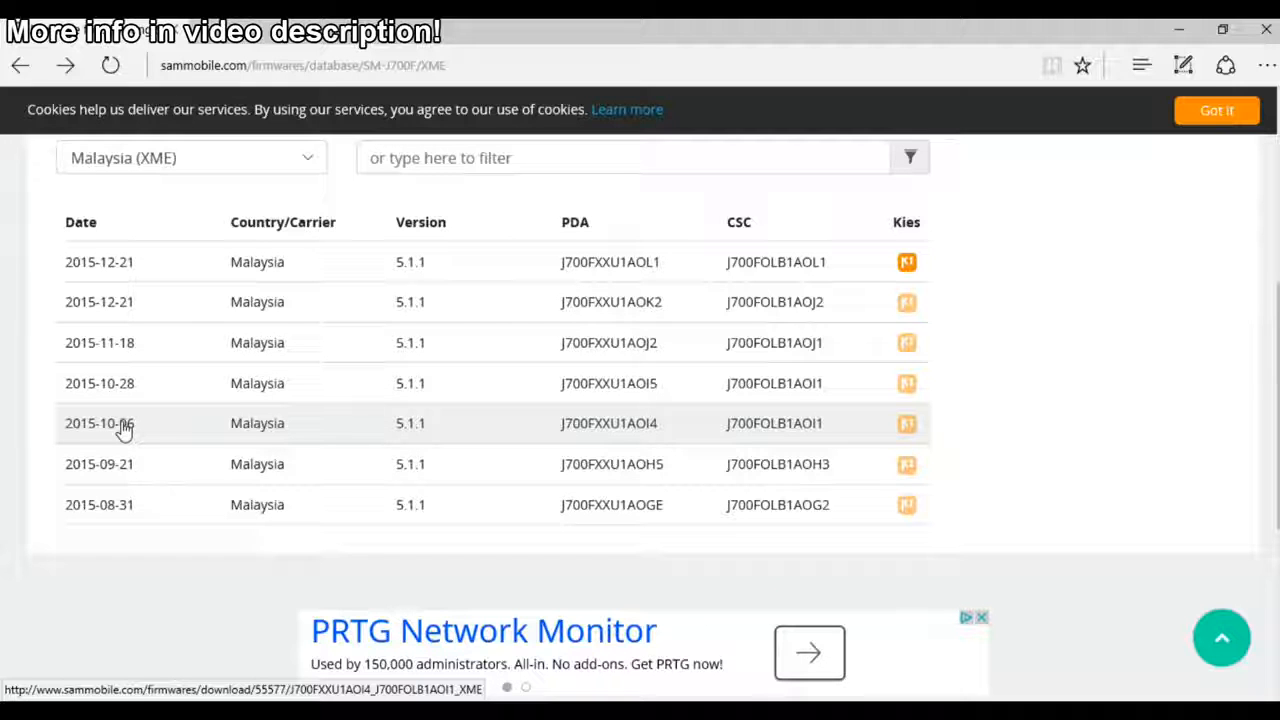
{"action": "left_click", "coordinate": [99, 423]}
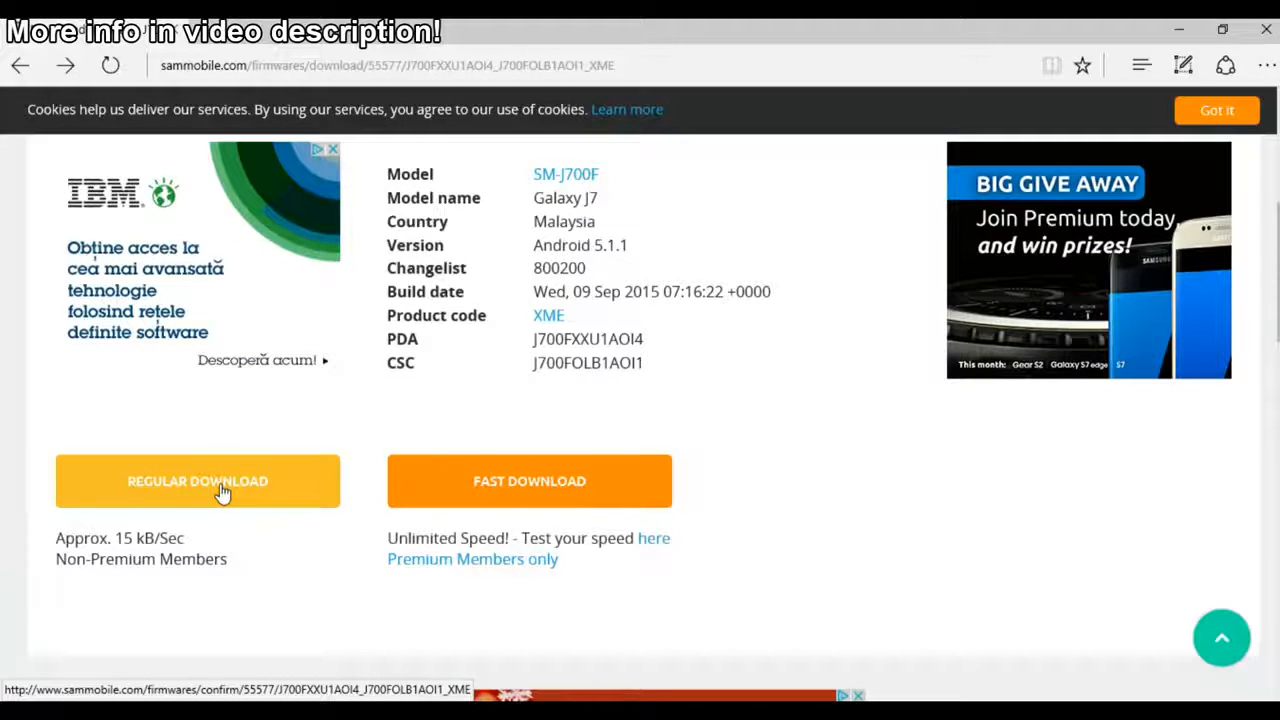
- Start the free, non-premium download of the J700FXXU1AOI4 firmware
{"action": "left_click", "coordinate": [197, 481]}
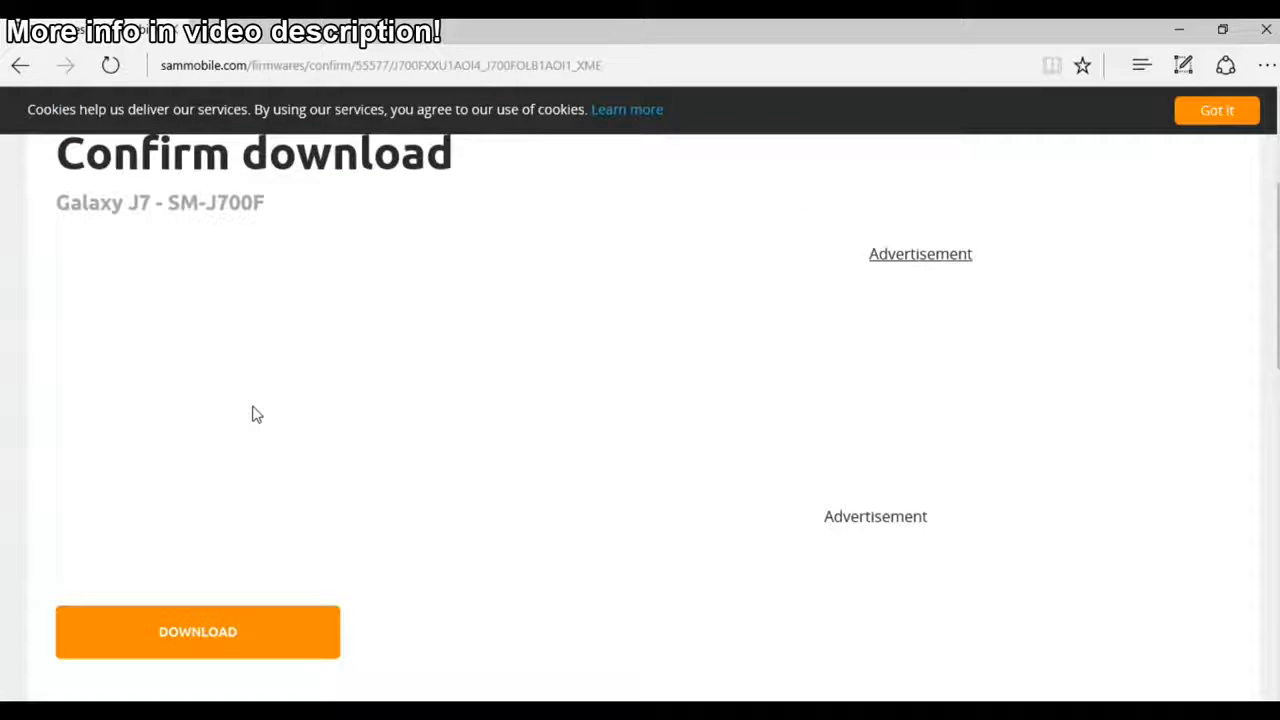
{"action": "scroll", "scroll_direction": "down", "scroll_amount": 3}
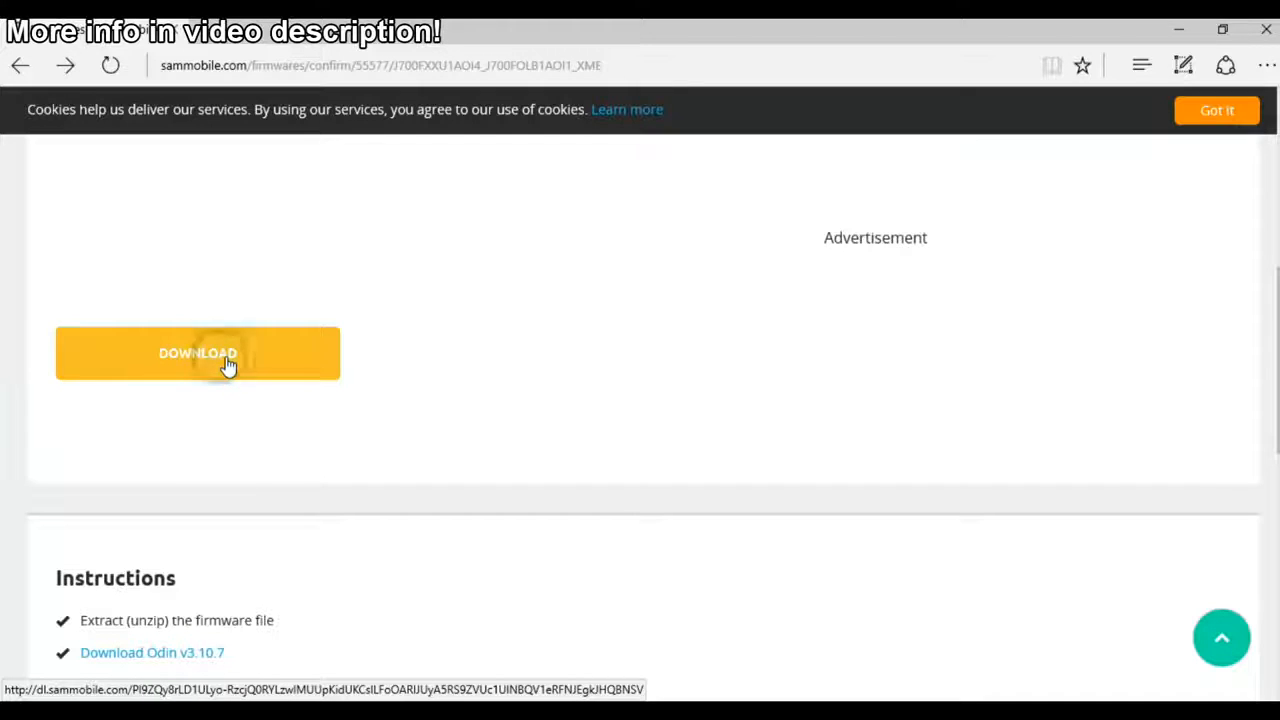
{"action": "left_click", "coordinate": [197, 353]}
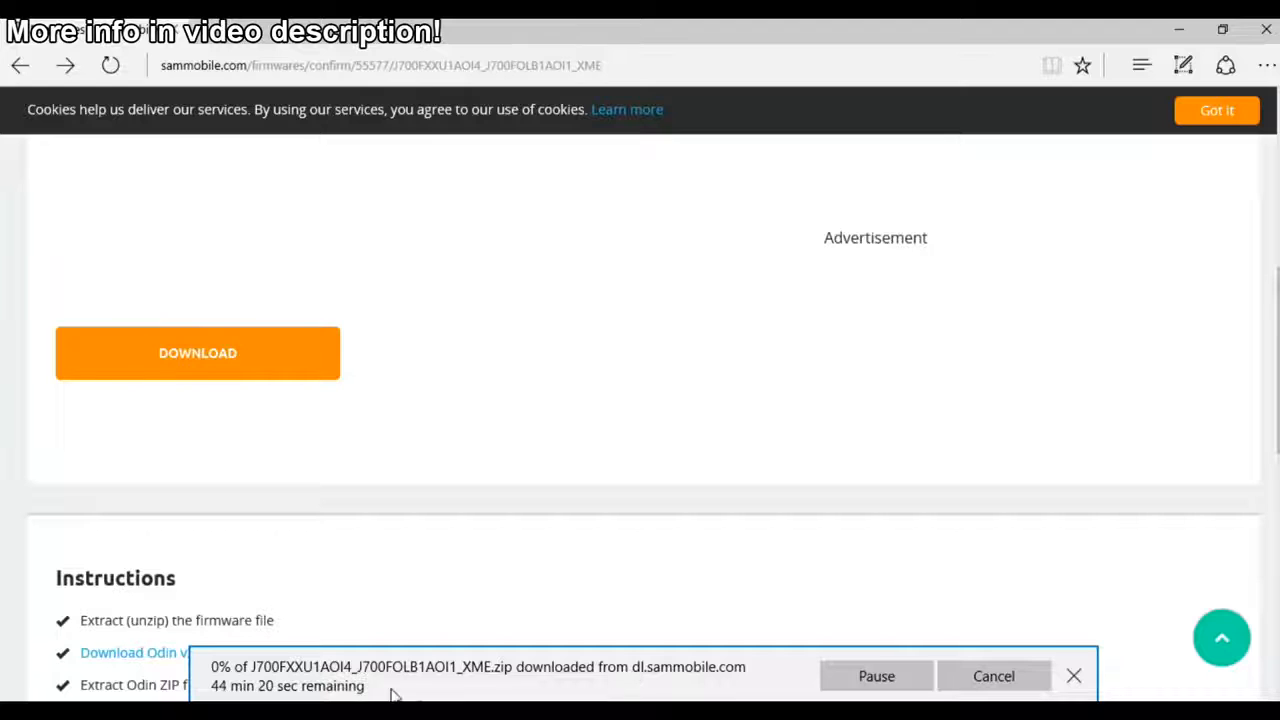
- Download the Odin v3.10.7 tool from the Instructions section
{"action": "scroll", "scroll_direction": "down", "scroll_amount": 3}
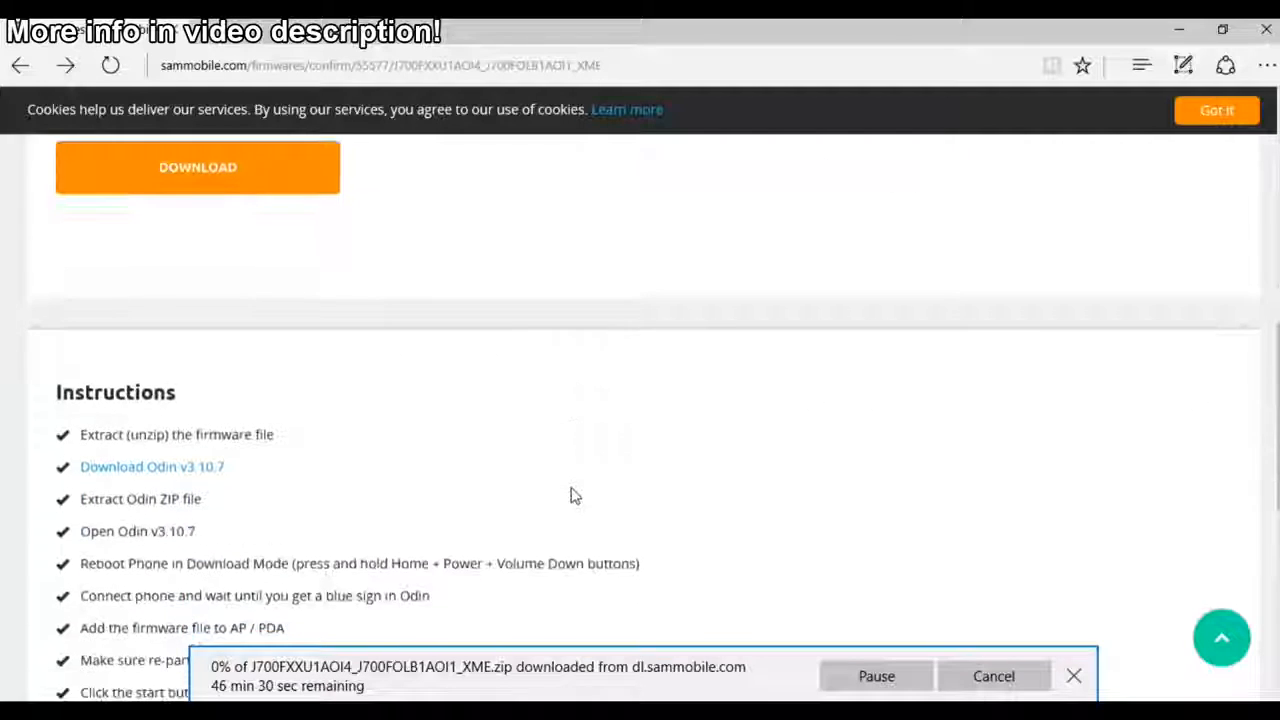
{"action": "scroll", "scroll_direction": "down", "scroll_amount": 3}
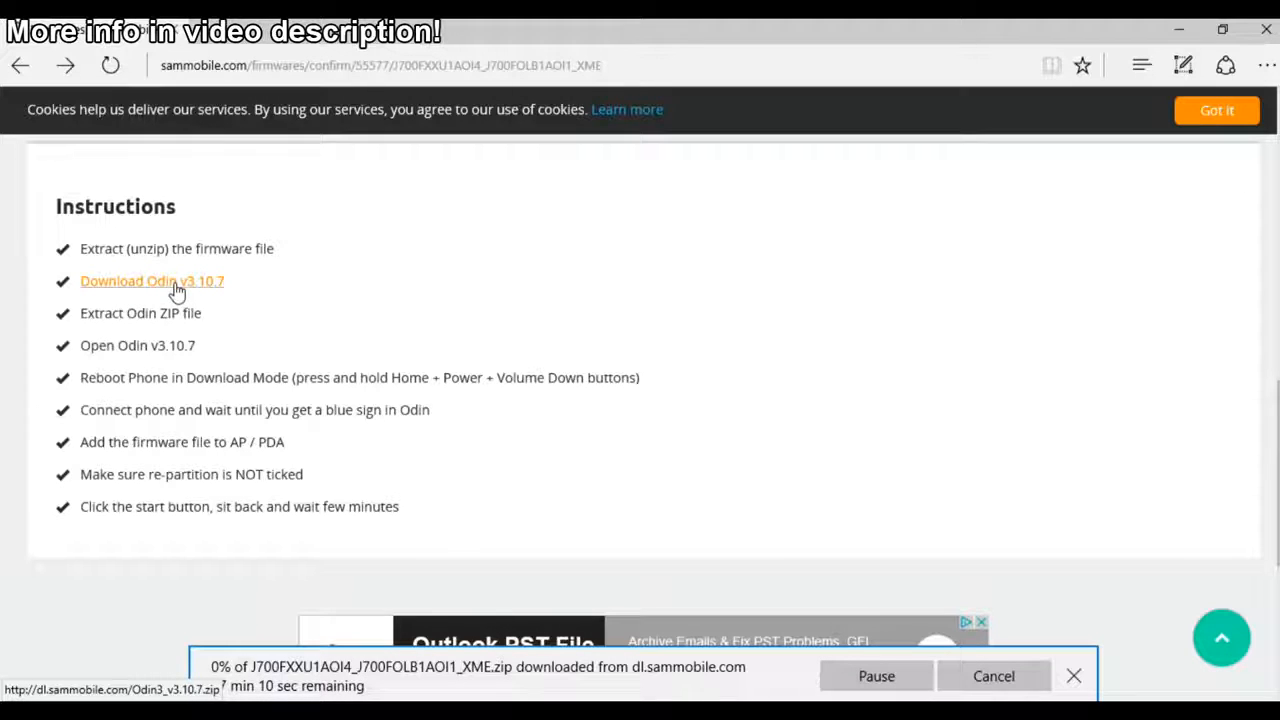
{"action": "left_click", "coordinate": [151, 281]}
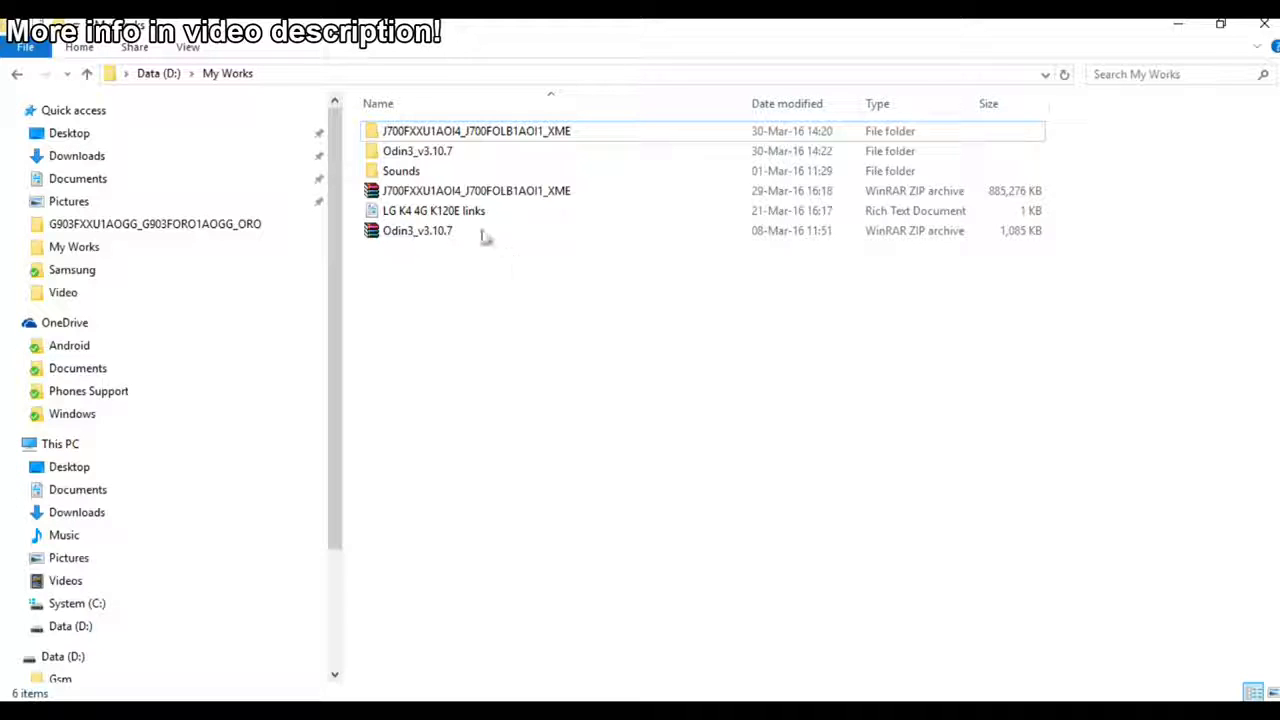
- Run the Odin3 v3.10.7 application from the Odin3_v3.10.7 folder in My Works
{"action": "left_click", "coordinate": [476, 190]}
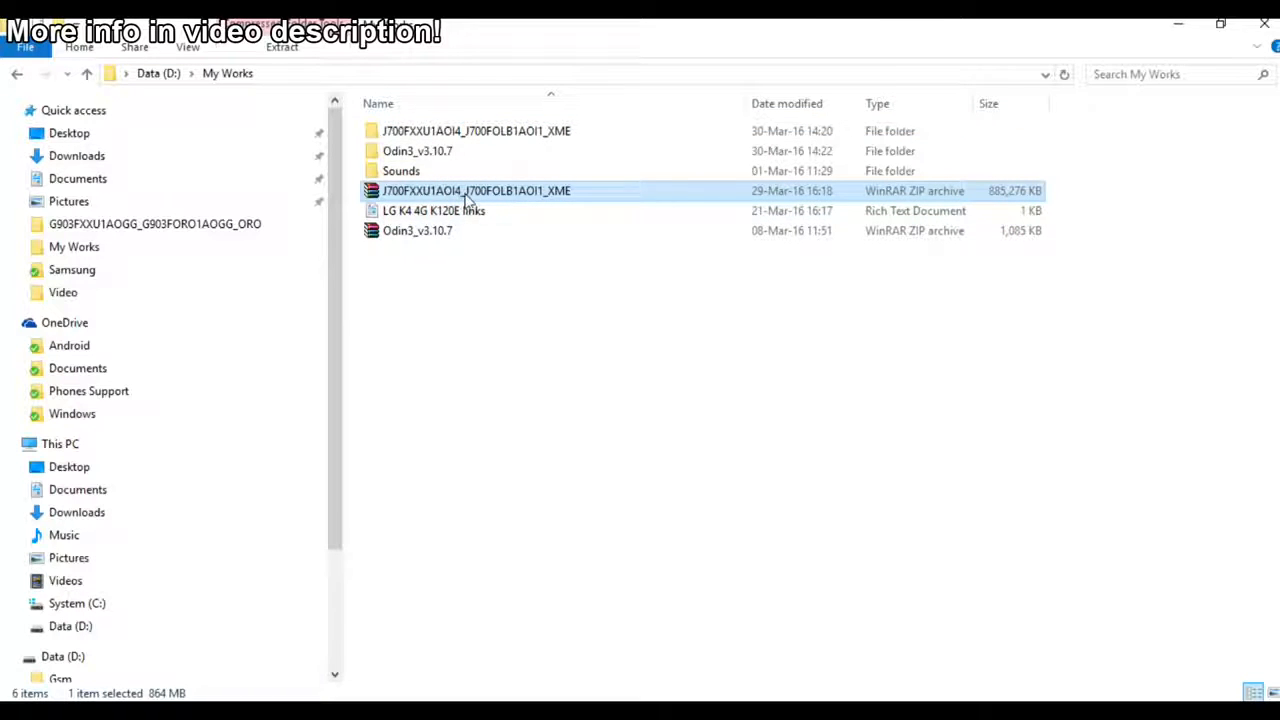
{"action": "mouse_move", "coordinate": [430, 230]}
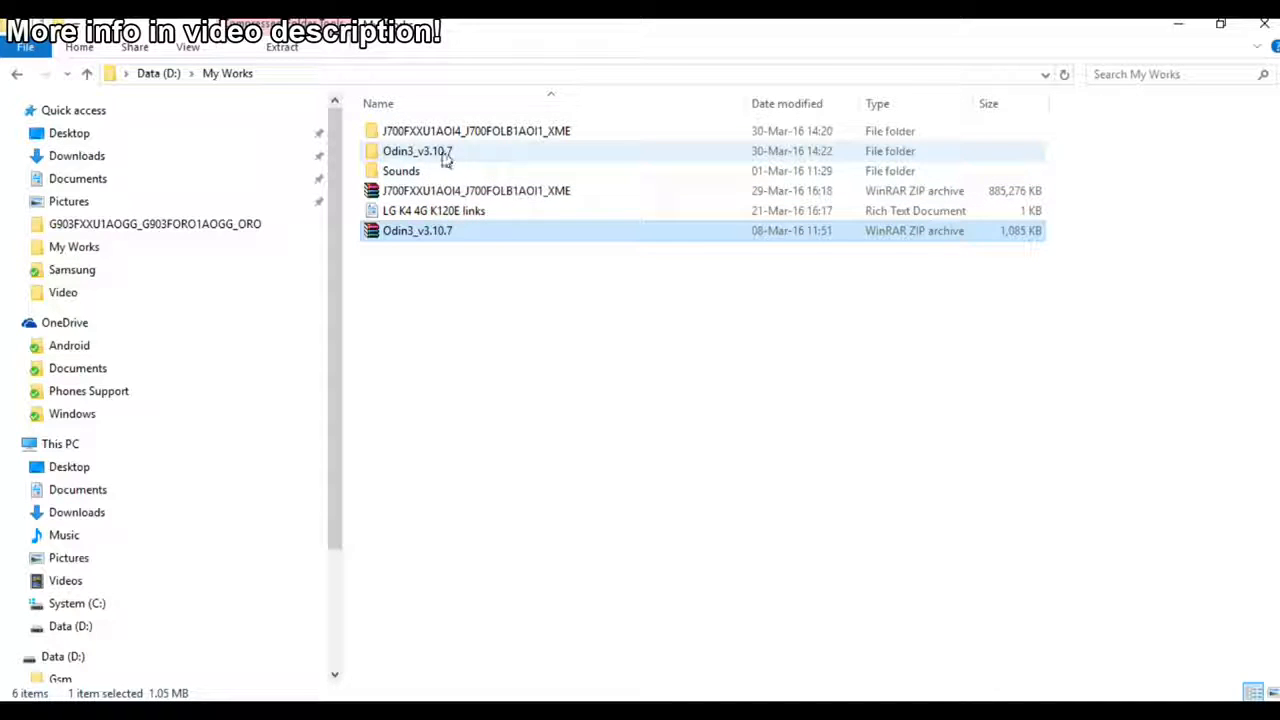
{"action": "mouse_move", "coordinate": [476, 190]}
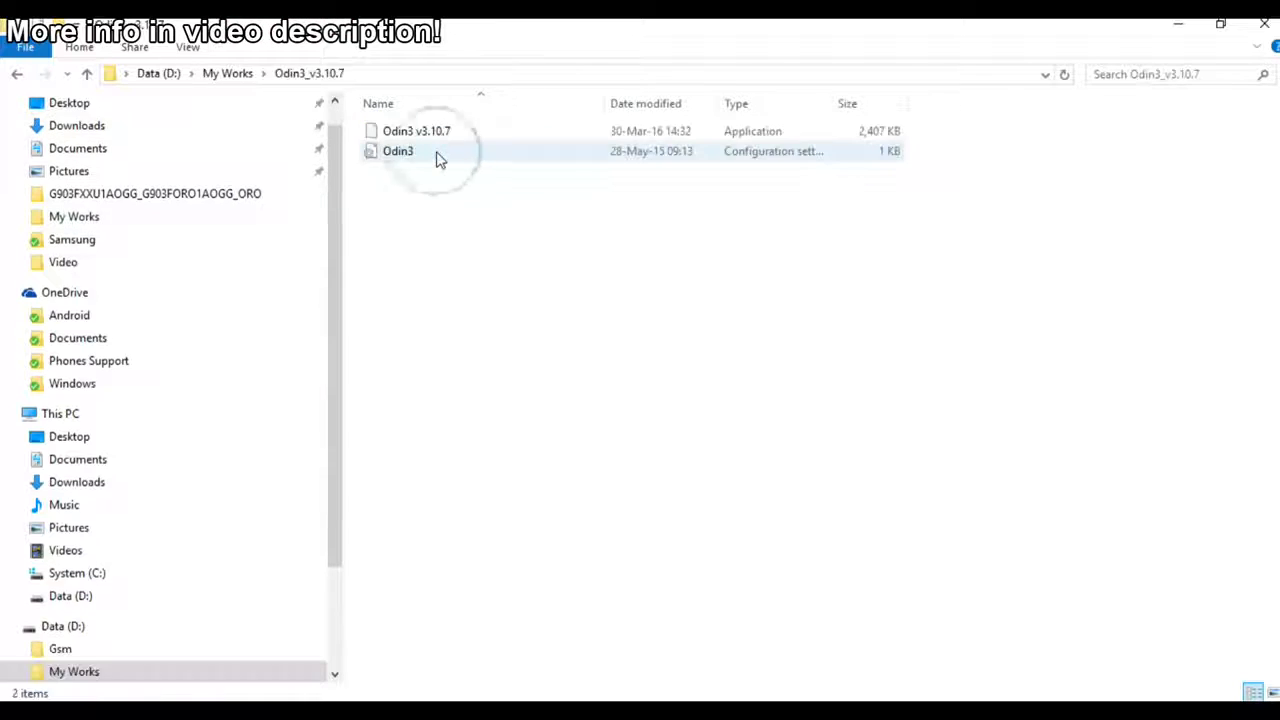
{"action": "left_click", "coordinate": [416, 131]}
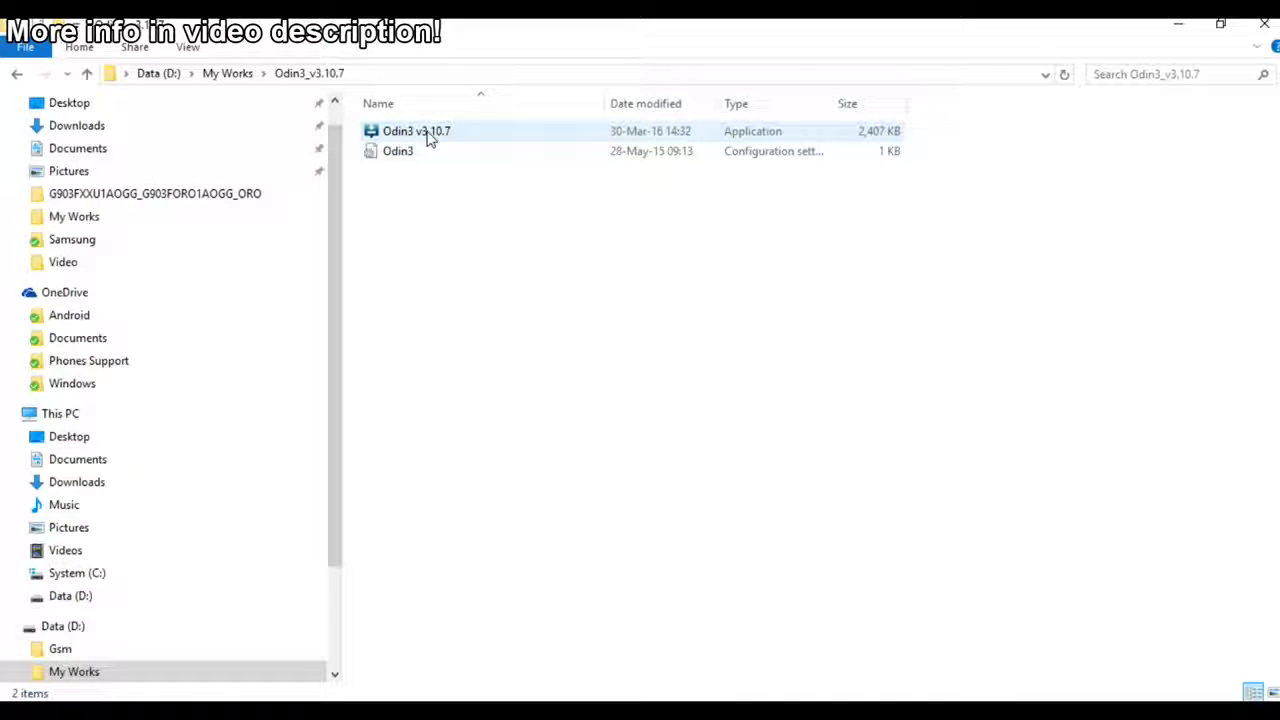
{"action": "double_click", "coordinate": [416, 130]}
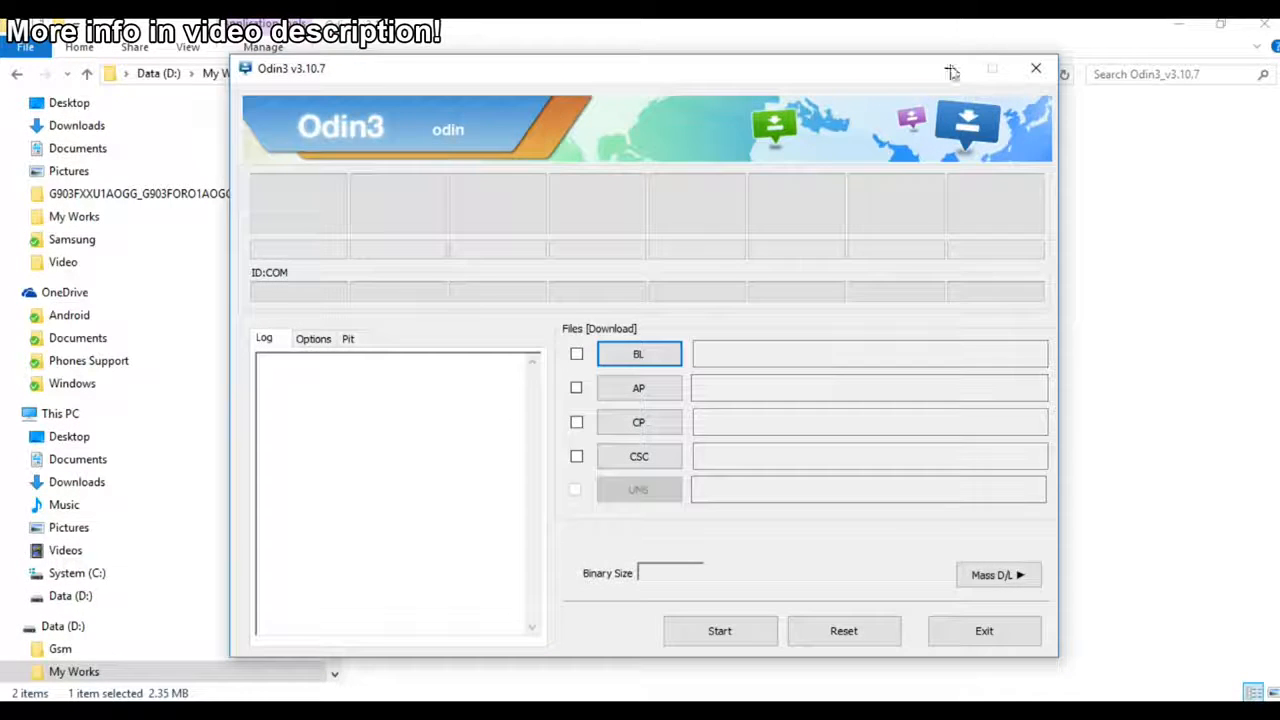
- Move the Odin3 window aside while the phone connects in Download Mode
{"action": "left_click_drag", "start_coordinate": [645, 68], "coordinate": [415, 31]}
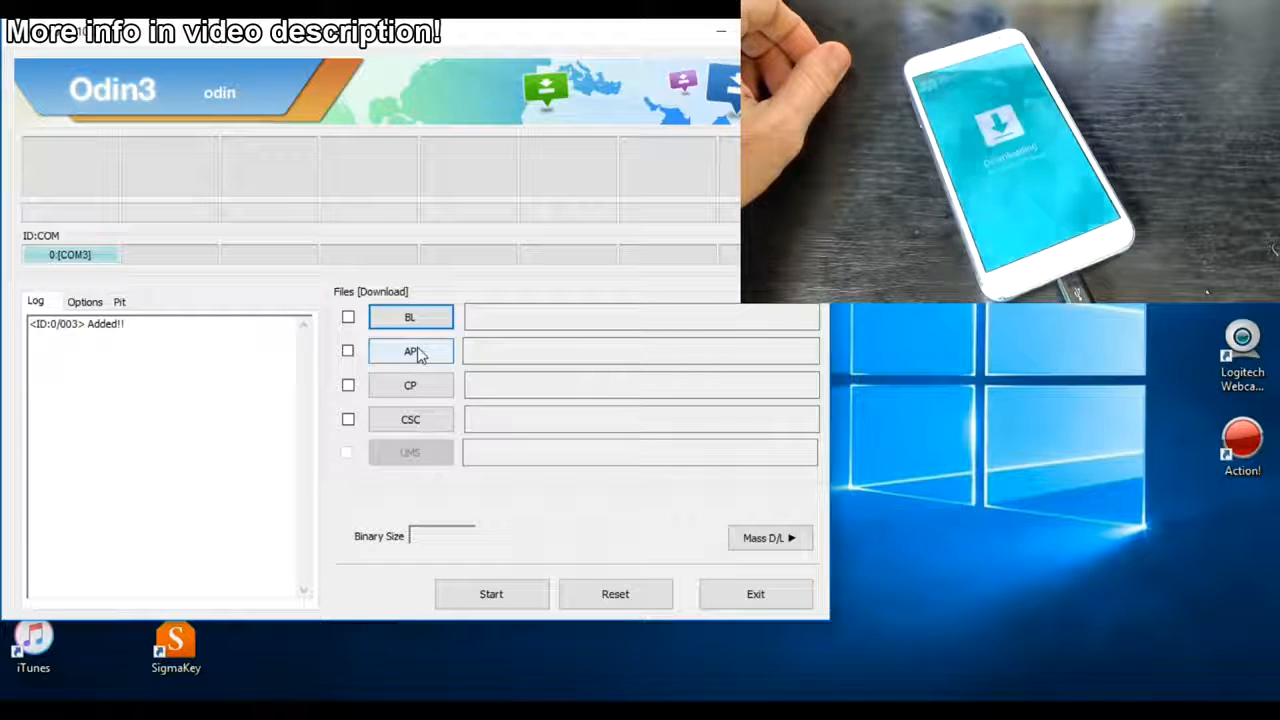
- Load the J700FXXU1AOI4 tar.md5 firmware file into Odin3's AP slot
{"action": "left_click", "coordinate": [410, 351]}
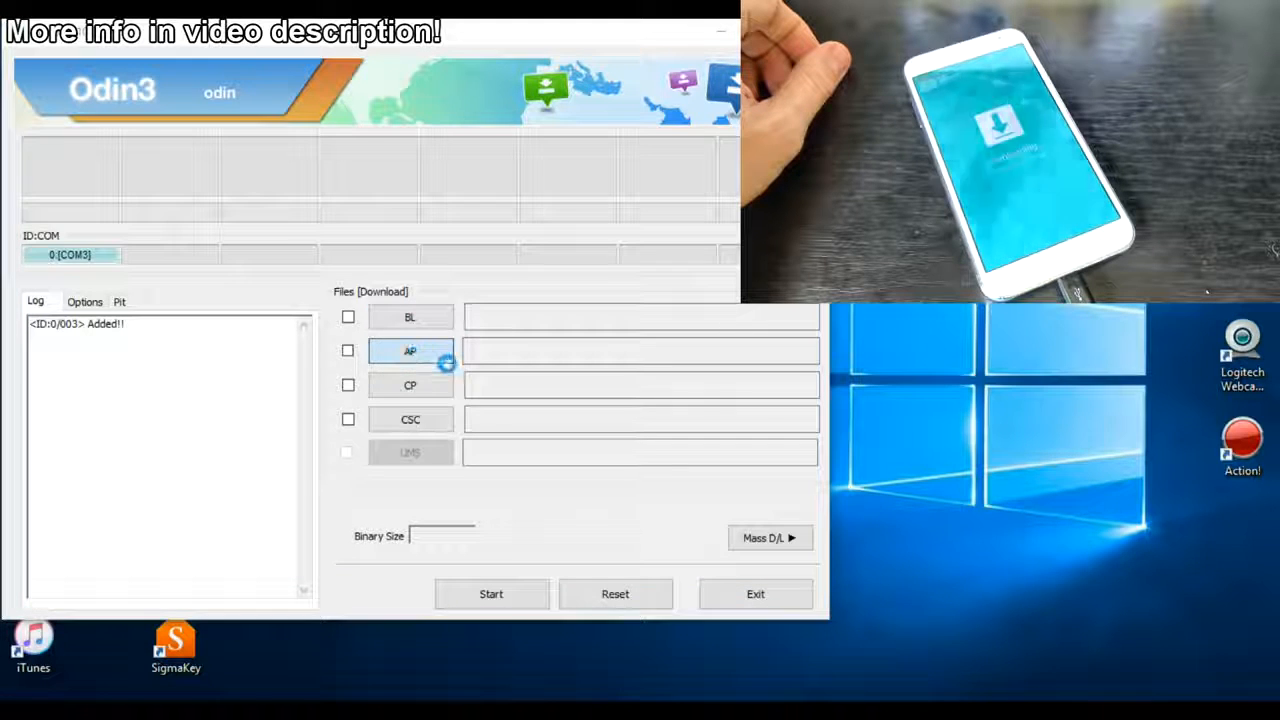
{"action": "left_click", "coordinate": [410, 350]}
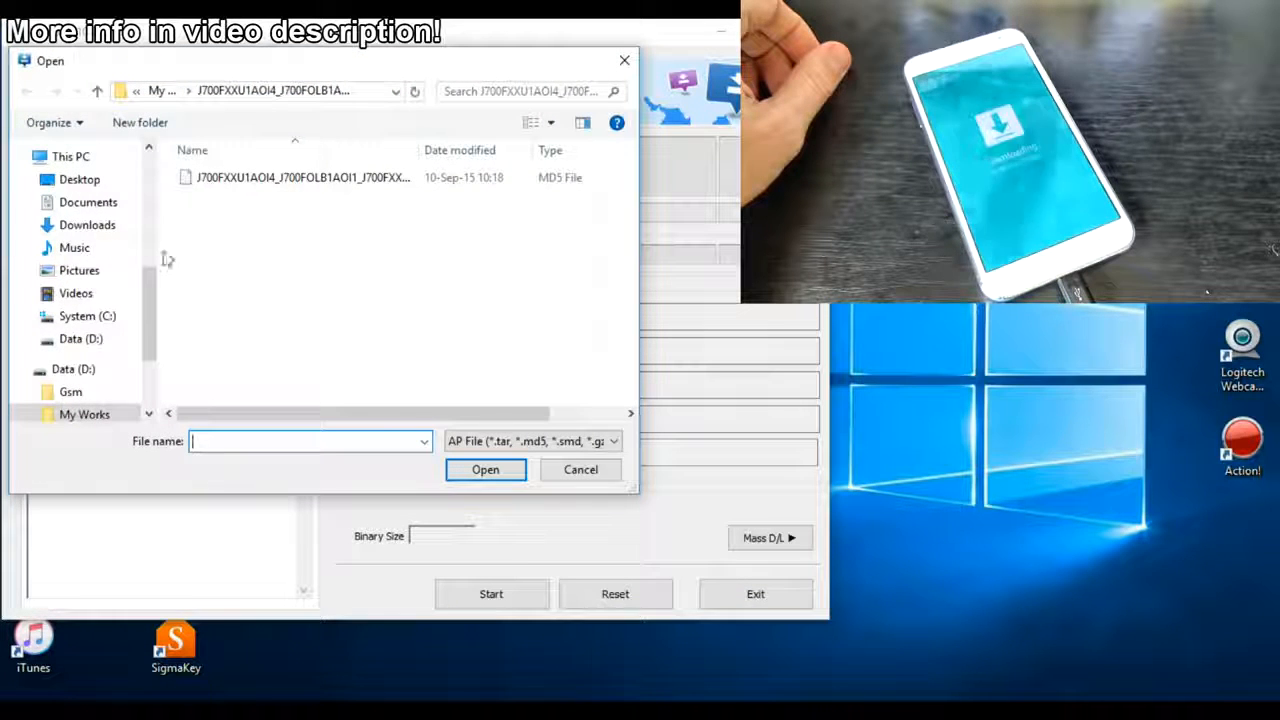
{"action": "left_click", "coordinate": [300, 177]}
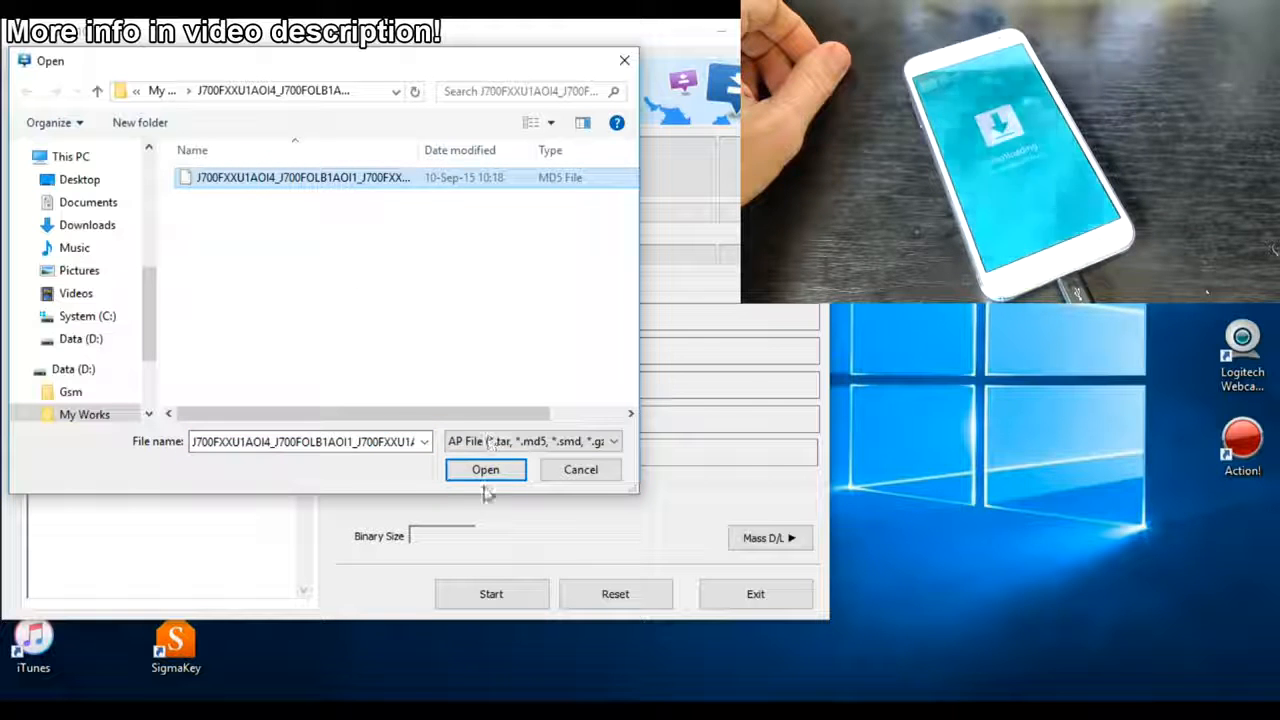
{"action": "left_click", "coordinate": [485, 470]}
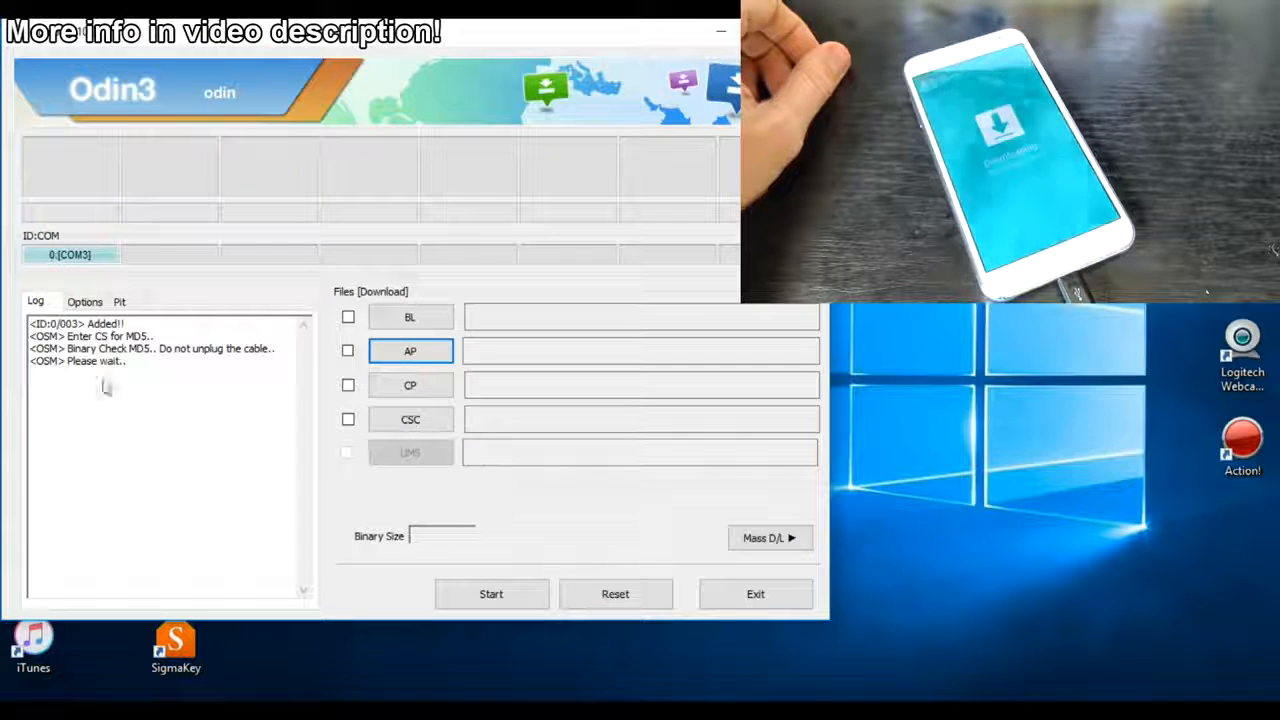
{"action": "mouse_move", "coordinate": [137, 389]}
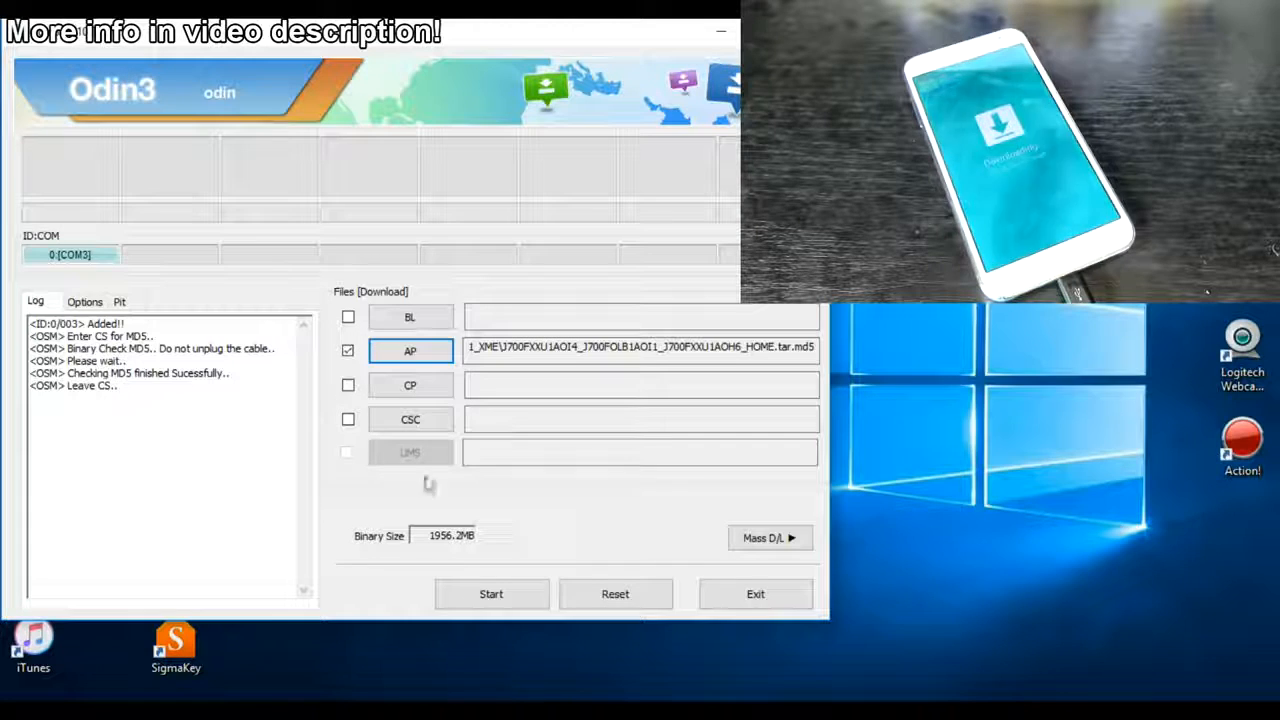
- Launch the Odin3 flash of the J700FXXU1AOI4 firmware to the connected phone
{"action": "left_click", "coordinate": [491, 594]}
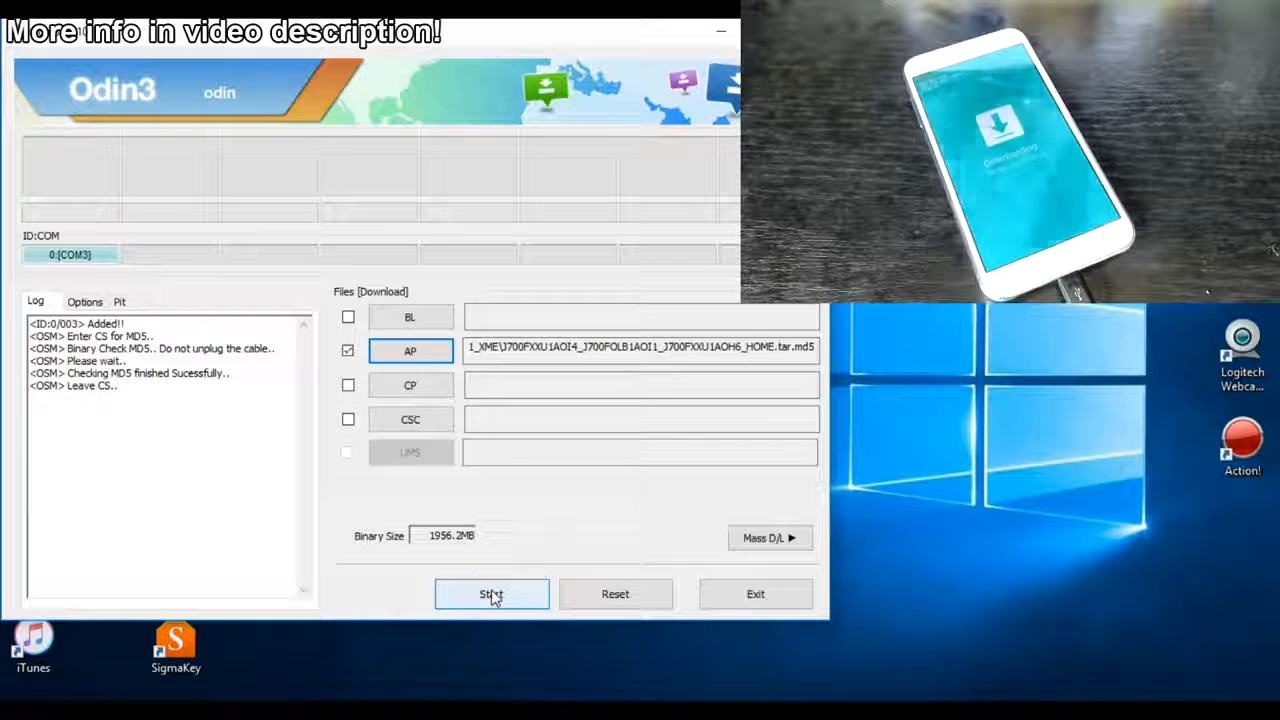
{"action": "left_click", "coordinate": [491, 593]}
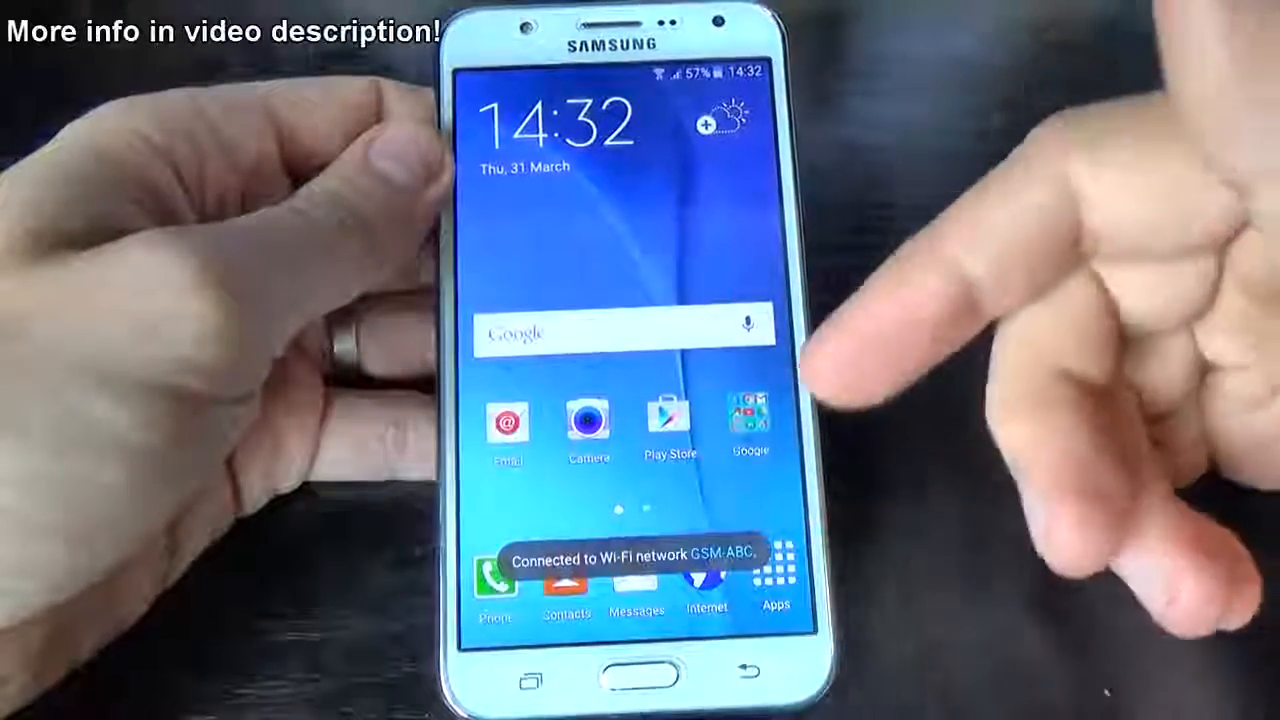
{"action": "left_click", "coordinate": [775, 580]}
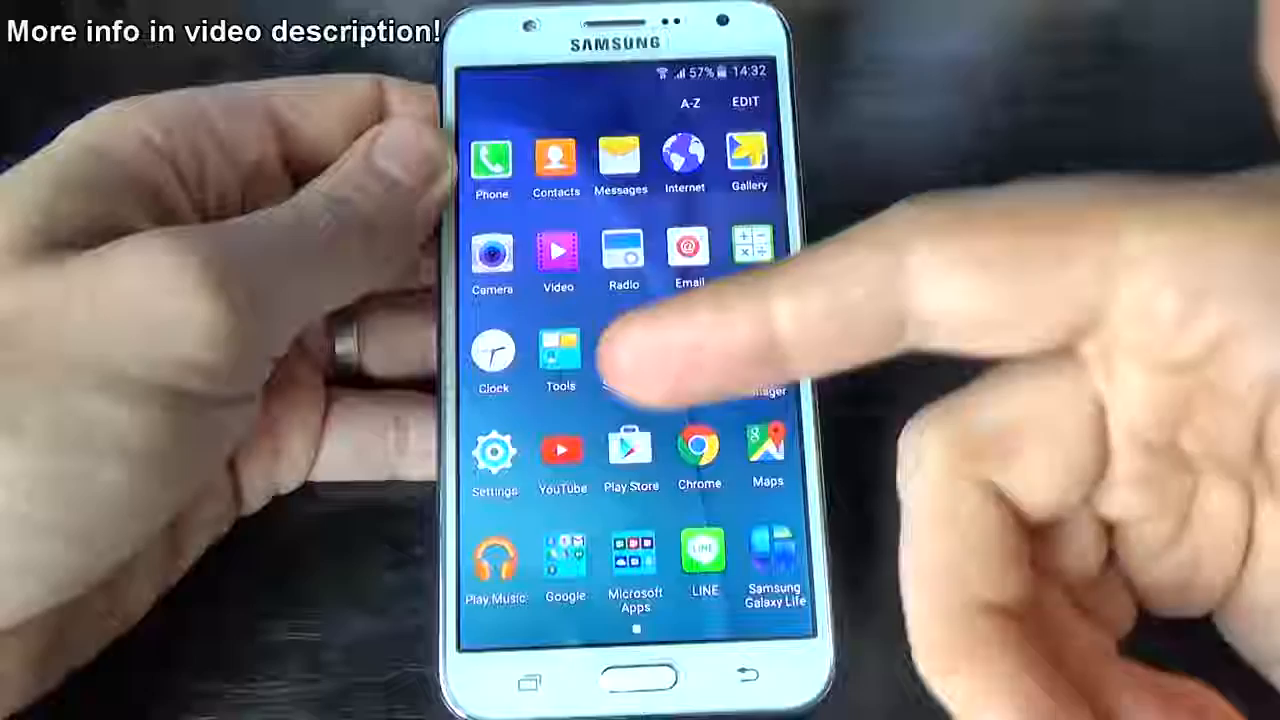
{"action": "left_click", "coordinate": [493, 455]}
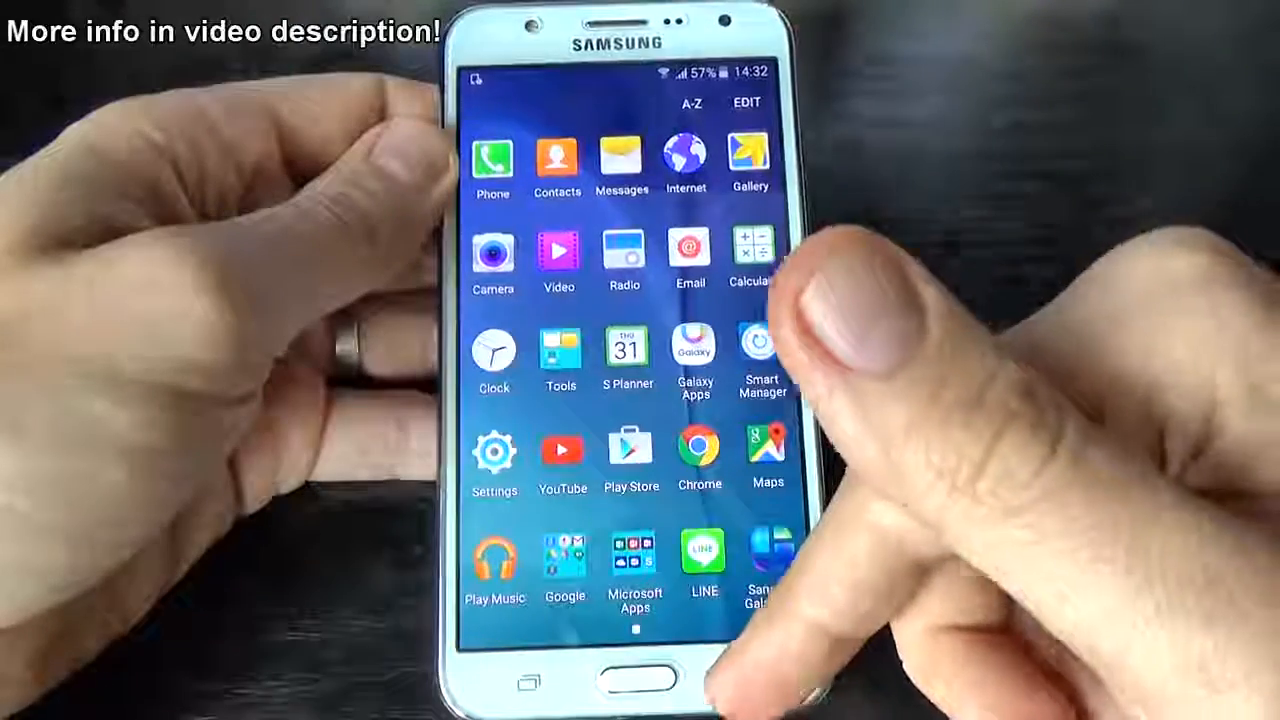
{"action": "left_click", "coordinate": [640, 680]}
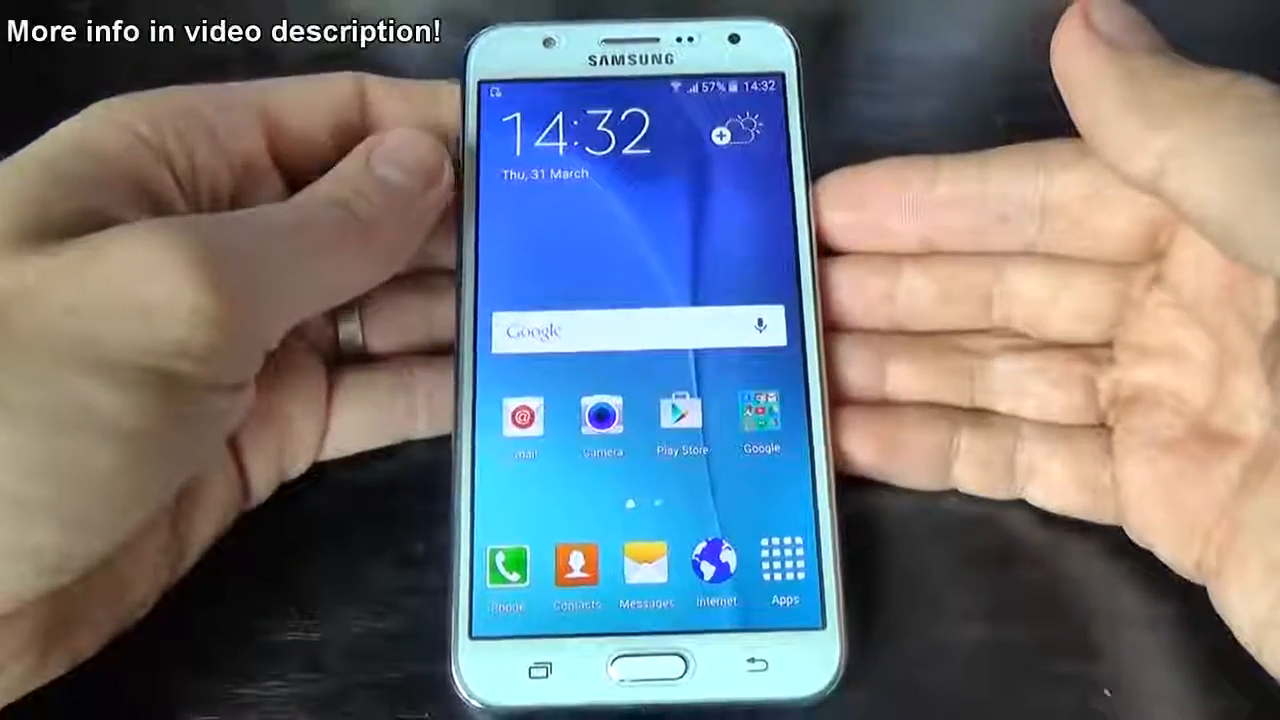